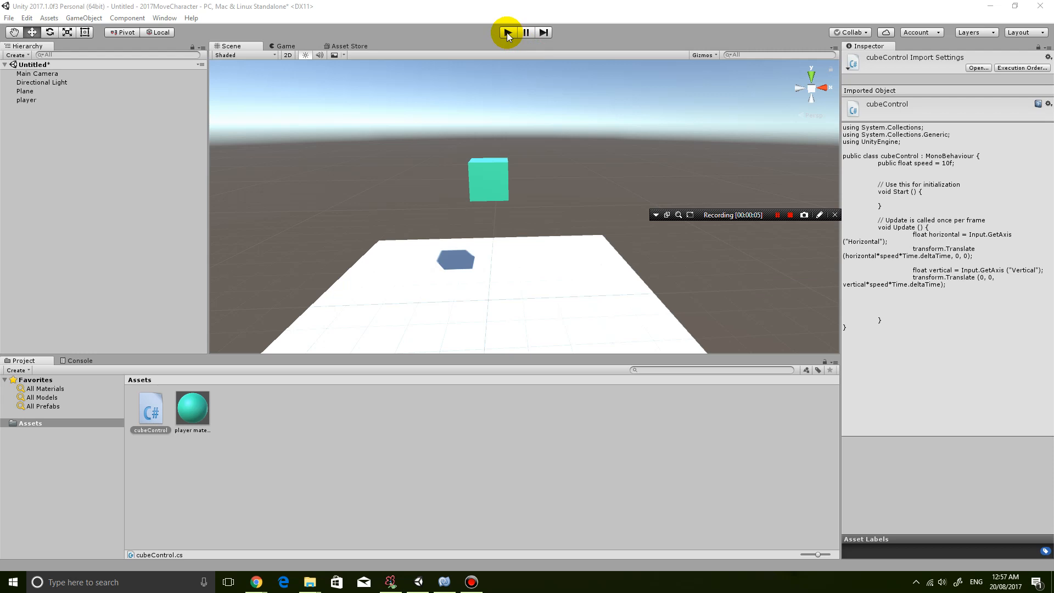
Test the game in play mode, then add a new cube and rename it wall.
click(508, 32)
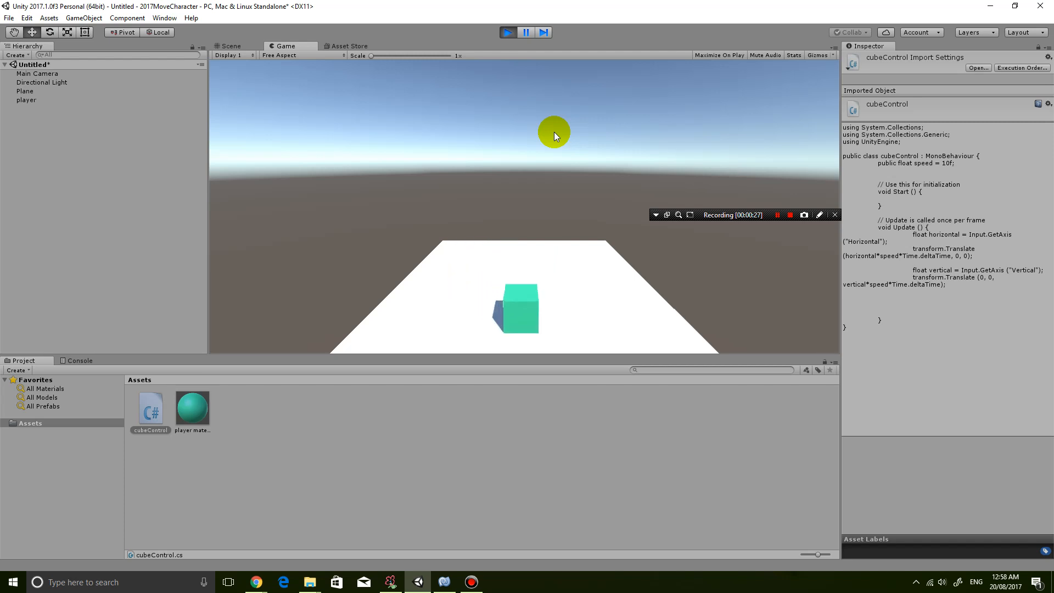
click(230, 45)
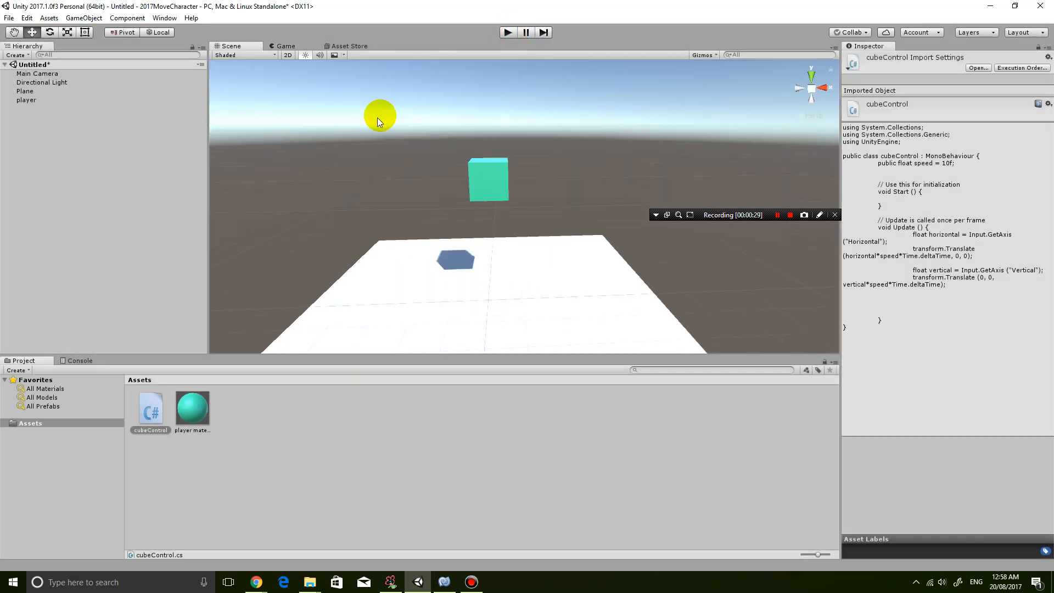
mouse_move(124, 148)
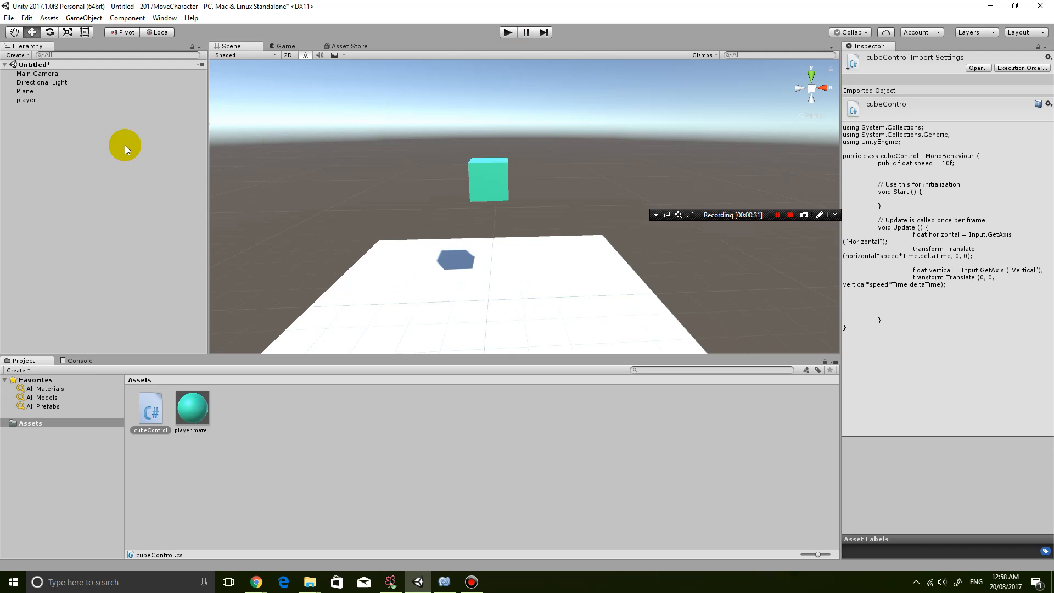
right_click(69, 128)
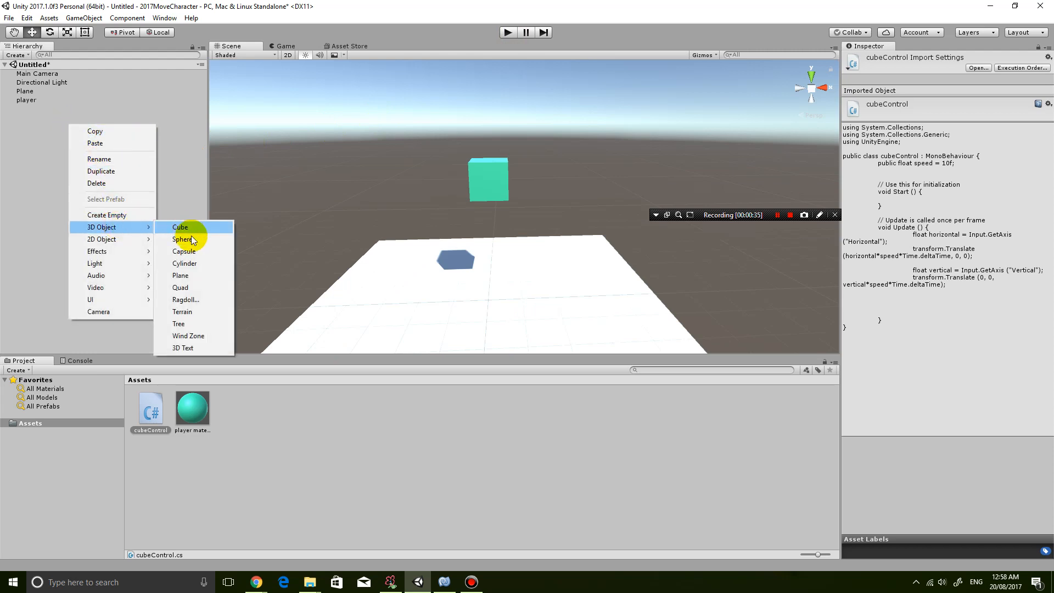
mouse_move(180, 227)
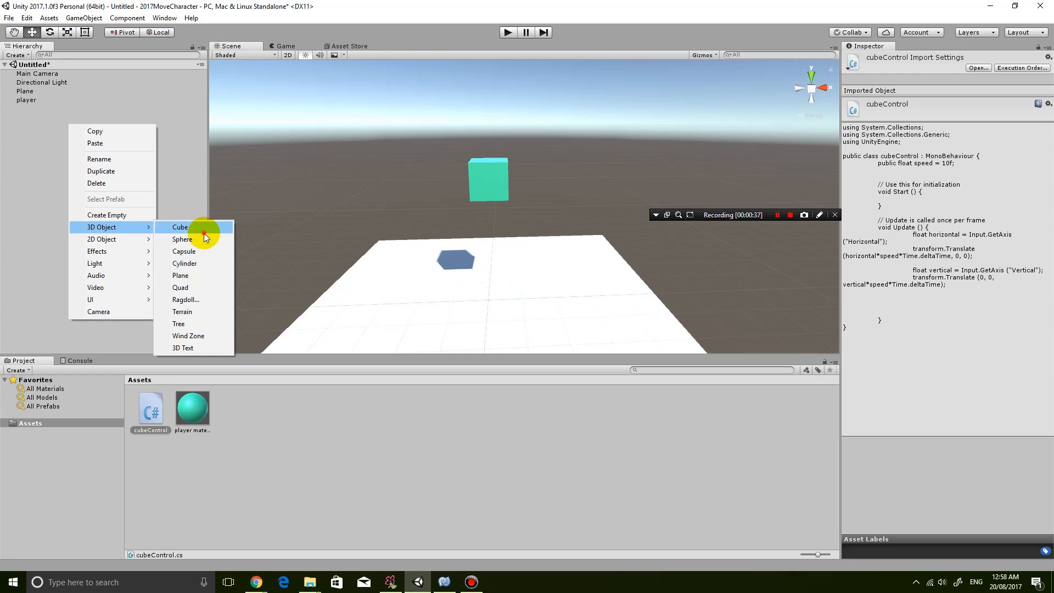
click(180, 227)
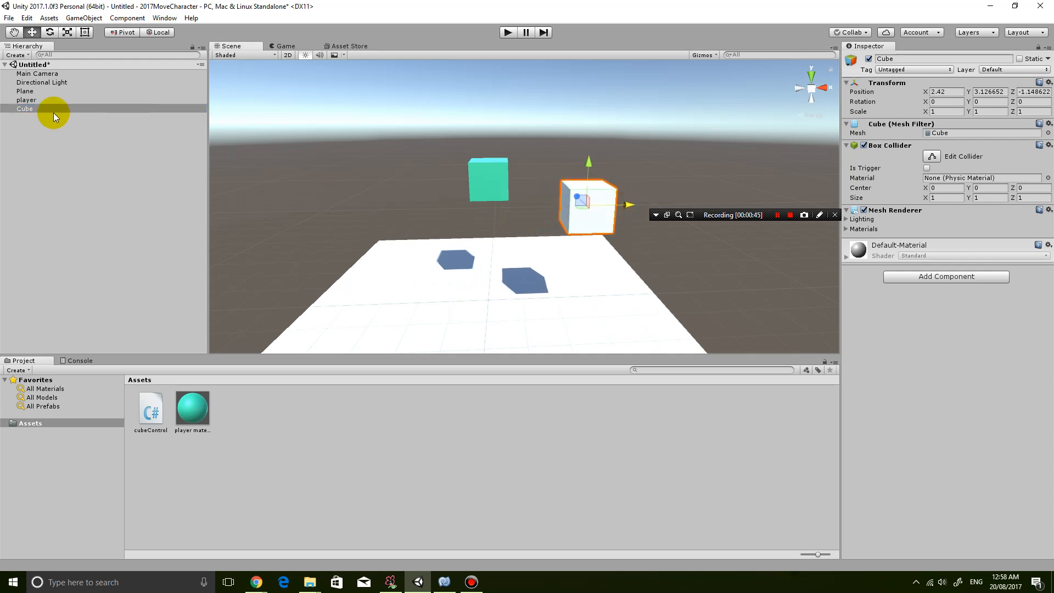
double_click(24, 108)
text(wall)
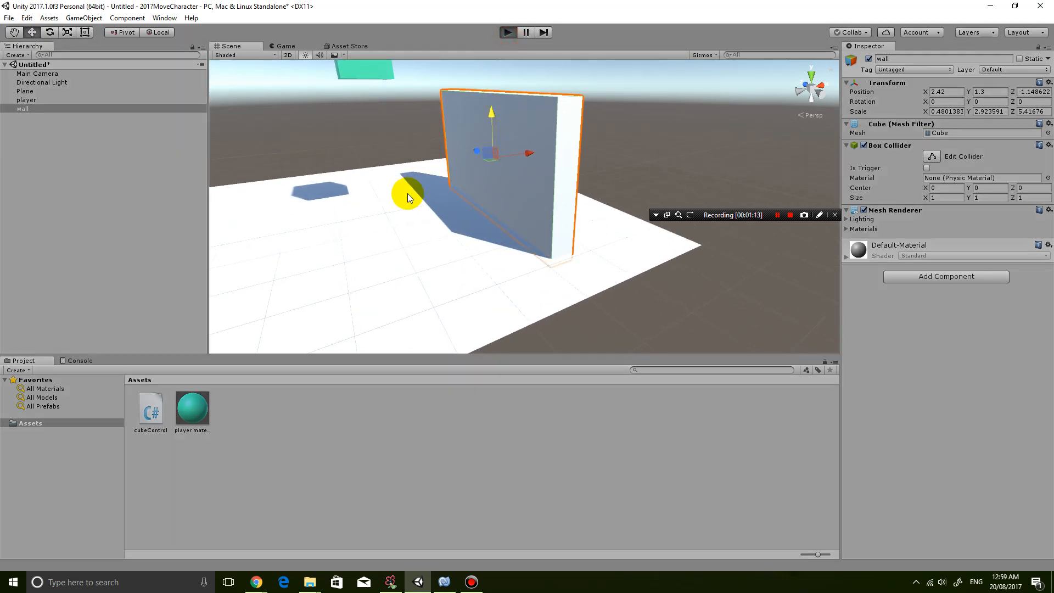
Move the Main Camera to Z -12.48 so it frames the plane, wall and player.
click(285, 45)
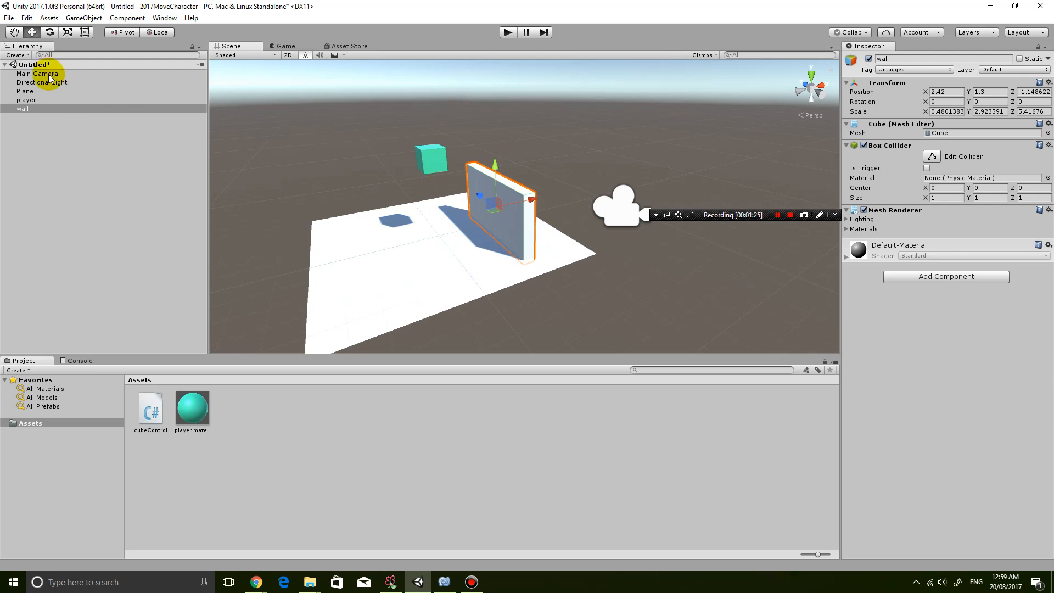
click(37, 73)
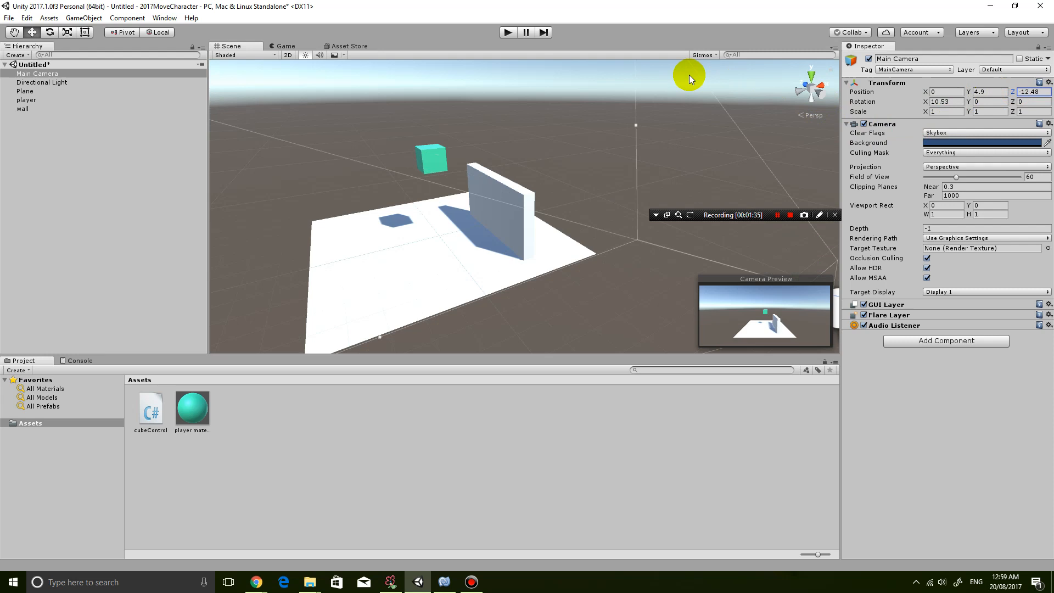
mouse_move(497, 149)
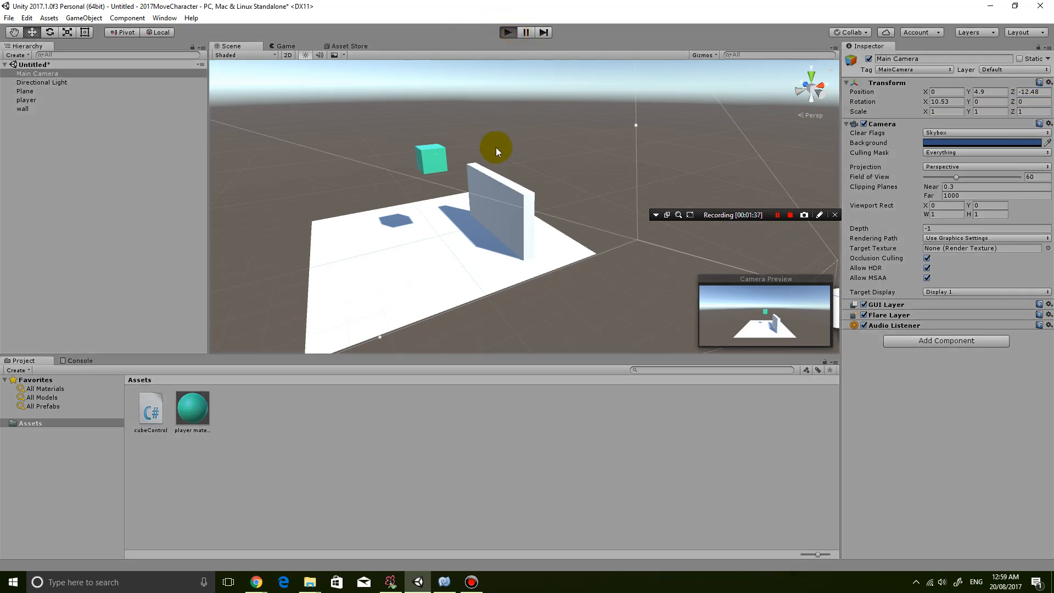
click(285, 45)
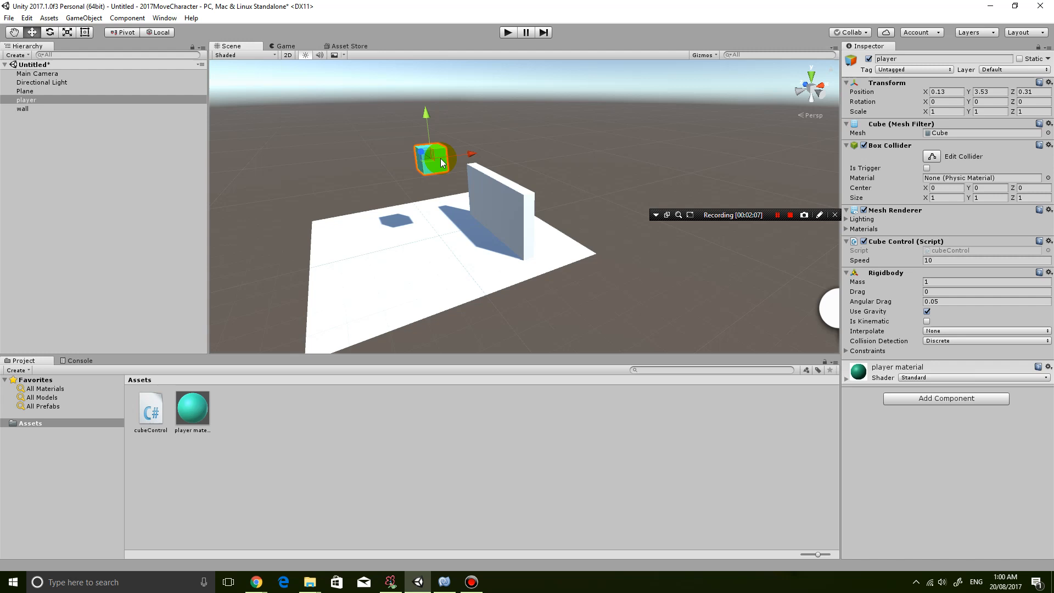
mouse_move(537, 174)
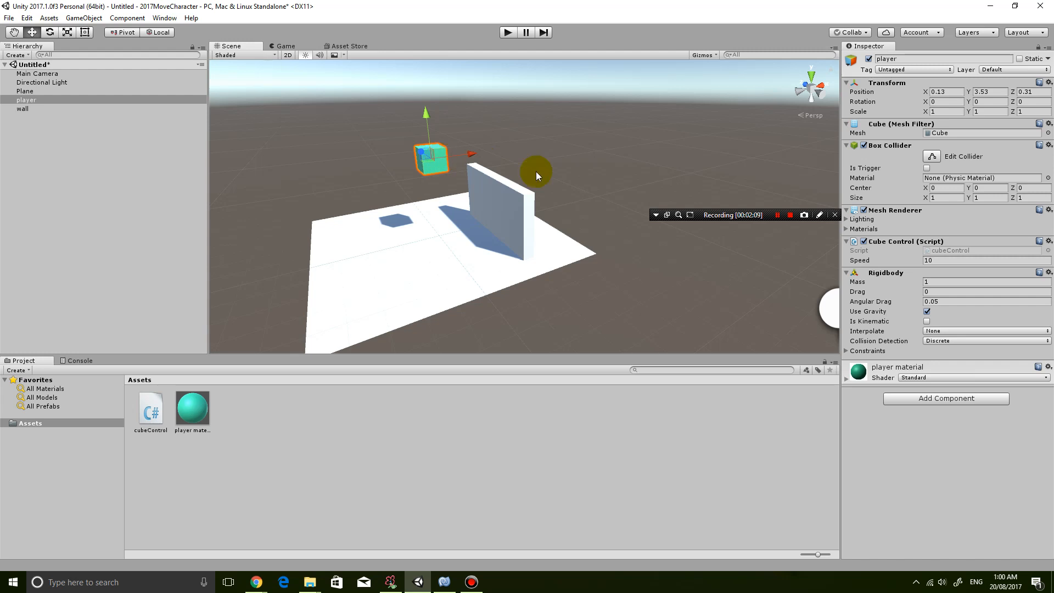
mouse_move(894, 301)
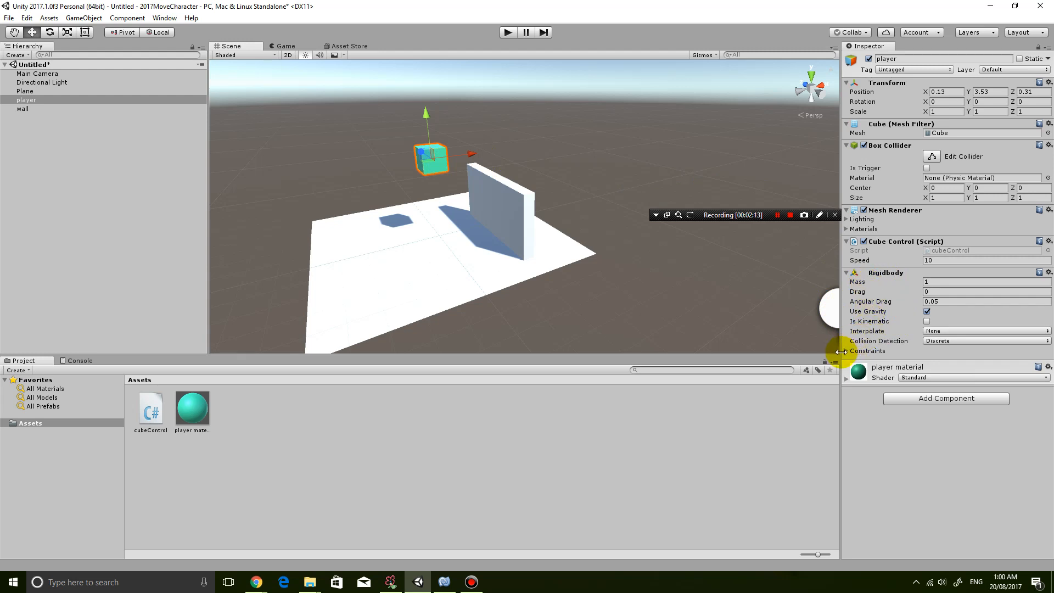
Tick Freeze Rotation X, Y and Z under the player's Rigidbody constraints.
click(840, 351)
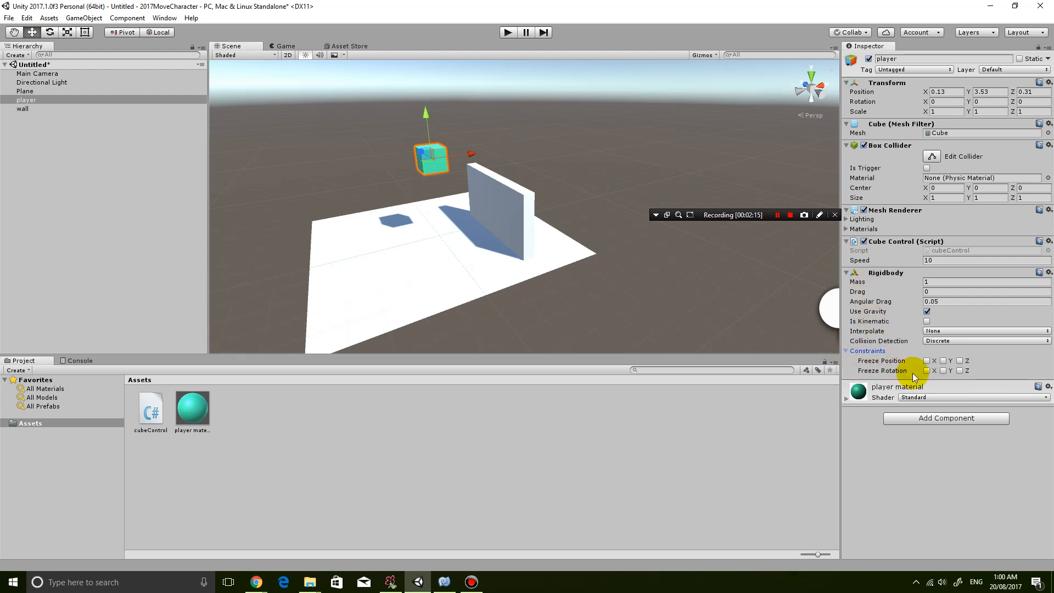
click(934, 371)
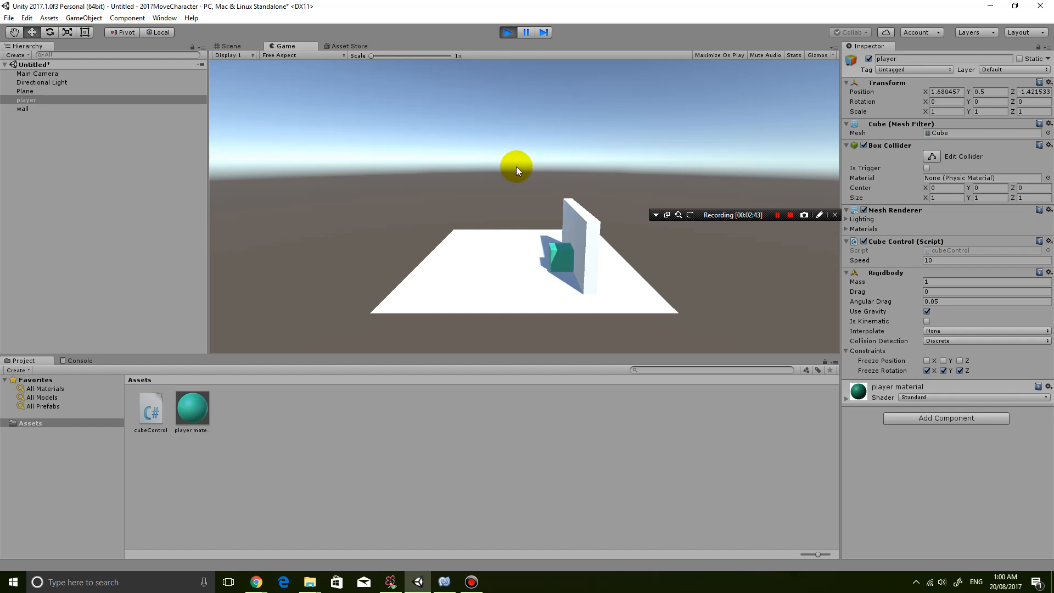
mouse_move(515, 341)
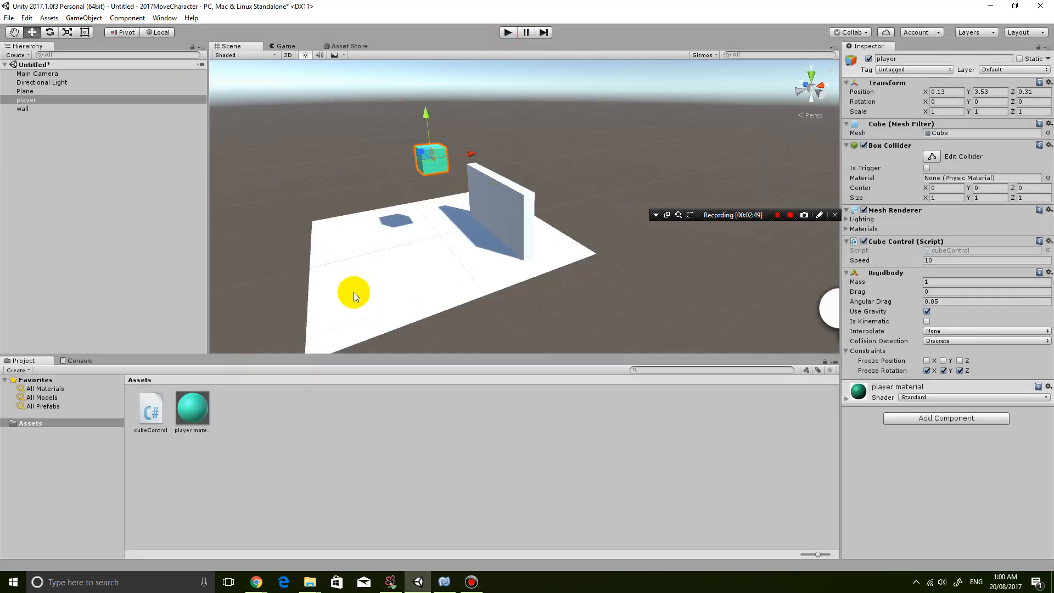
mouse_move(901, 346)
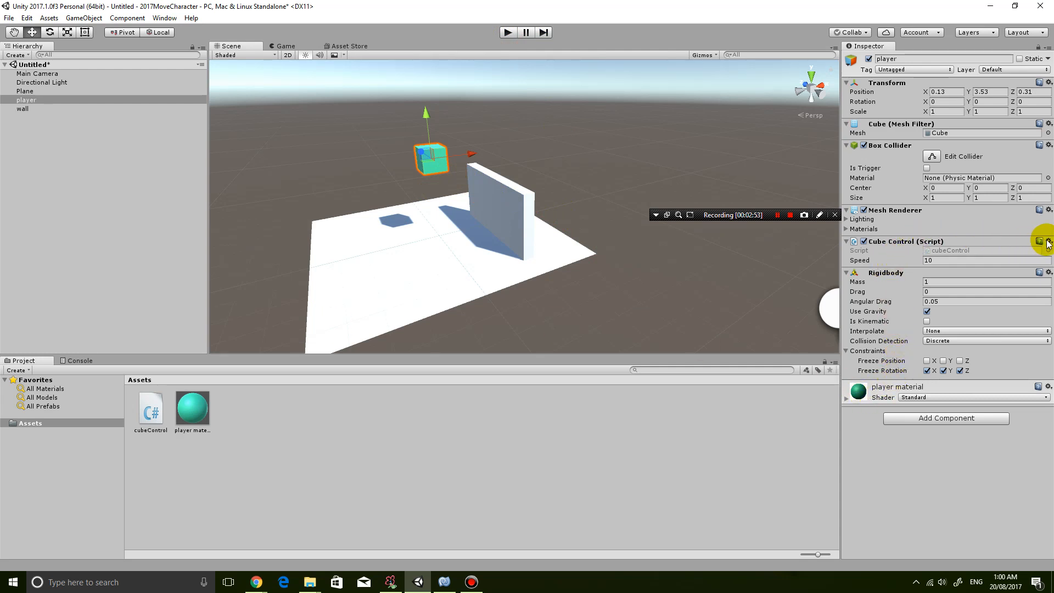
click(1047, 242)
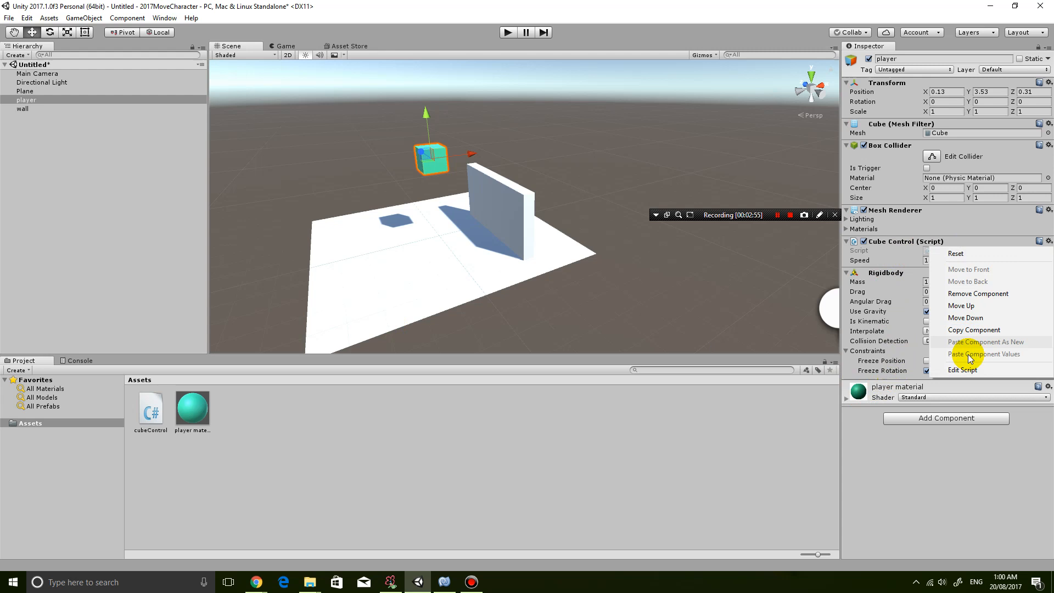
mouse_move(962, 369)
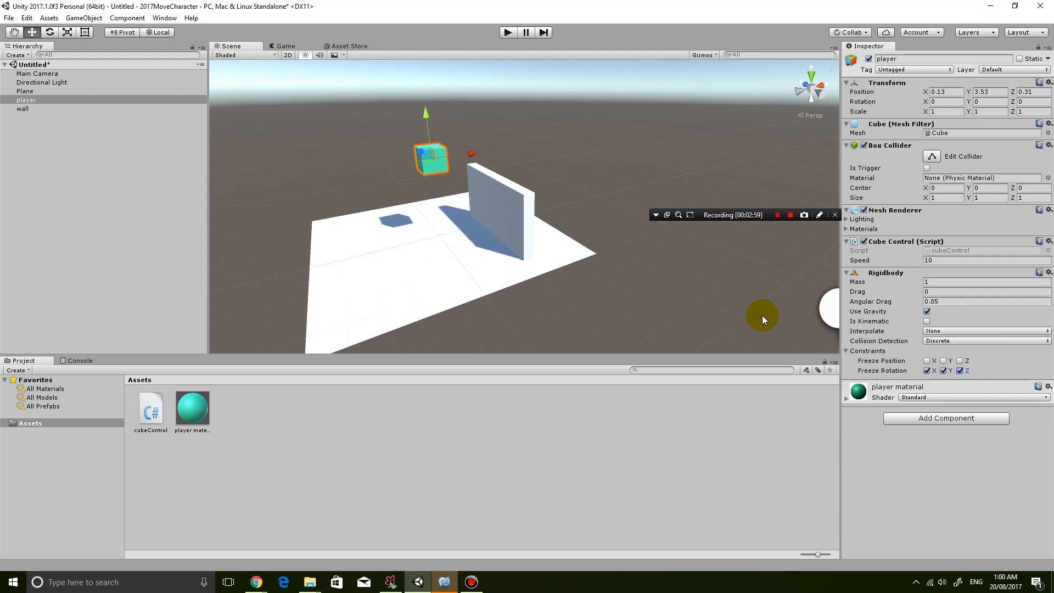
mouse_move(513, 538)
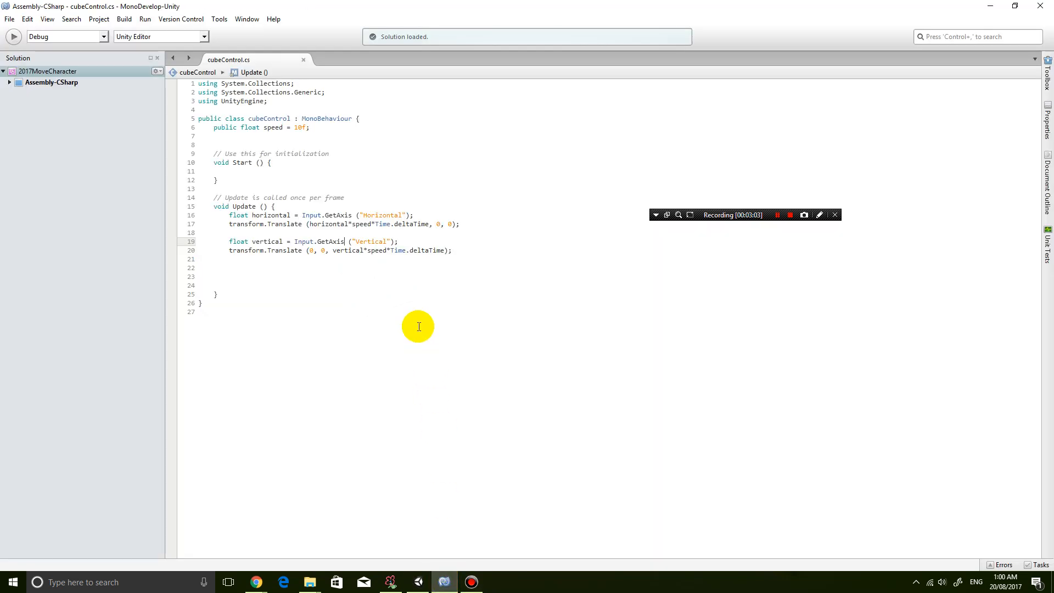
mouse_move(366, 281)
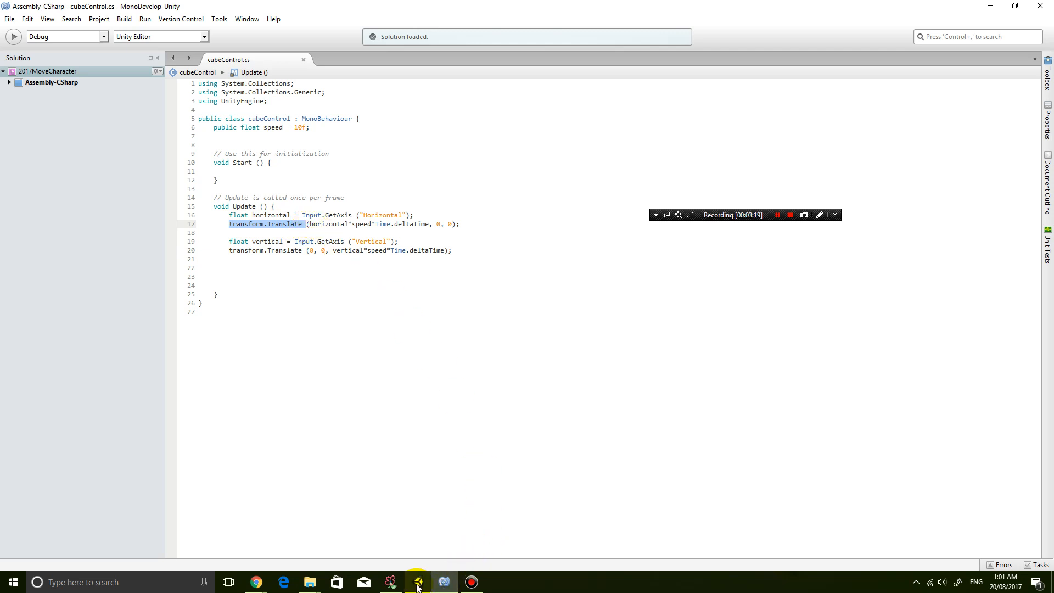
click(442, 582)
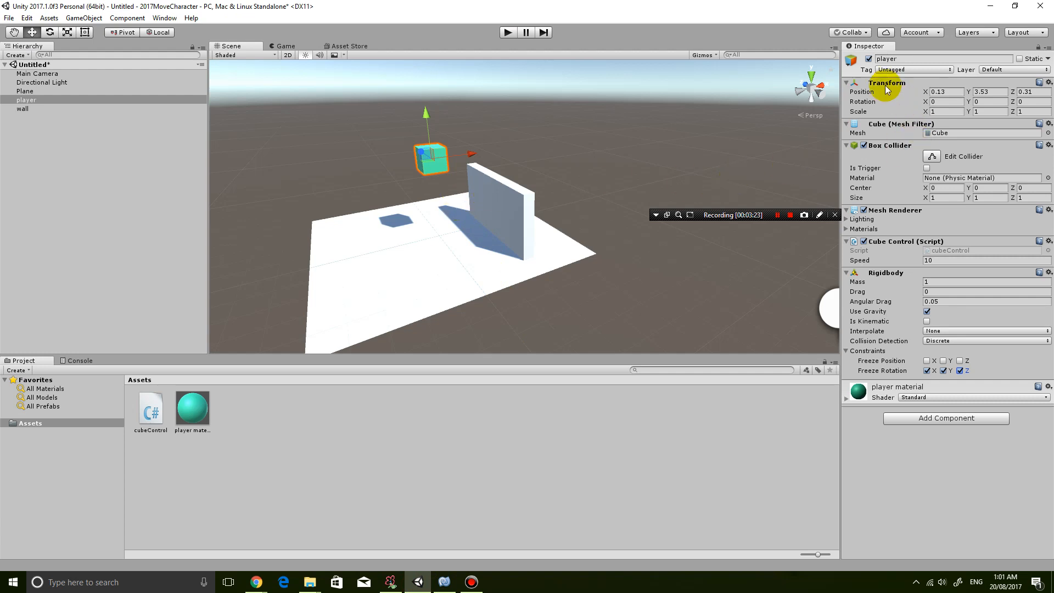
mouse_move(883, 296)
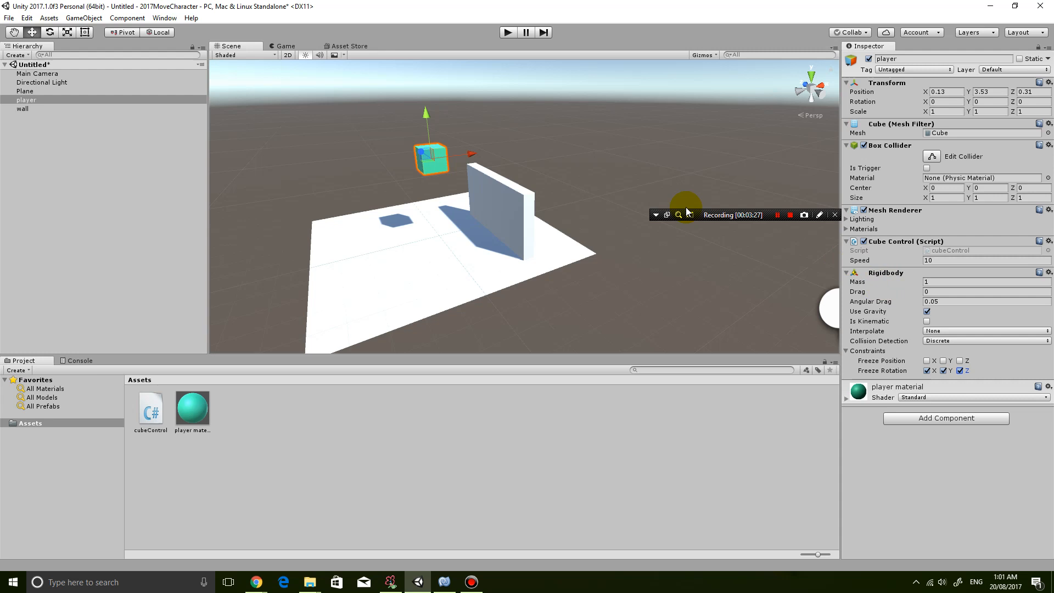
mouse_move(443, 155)
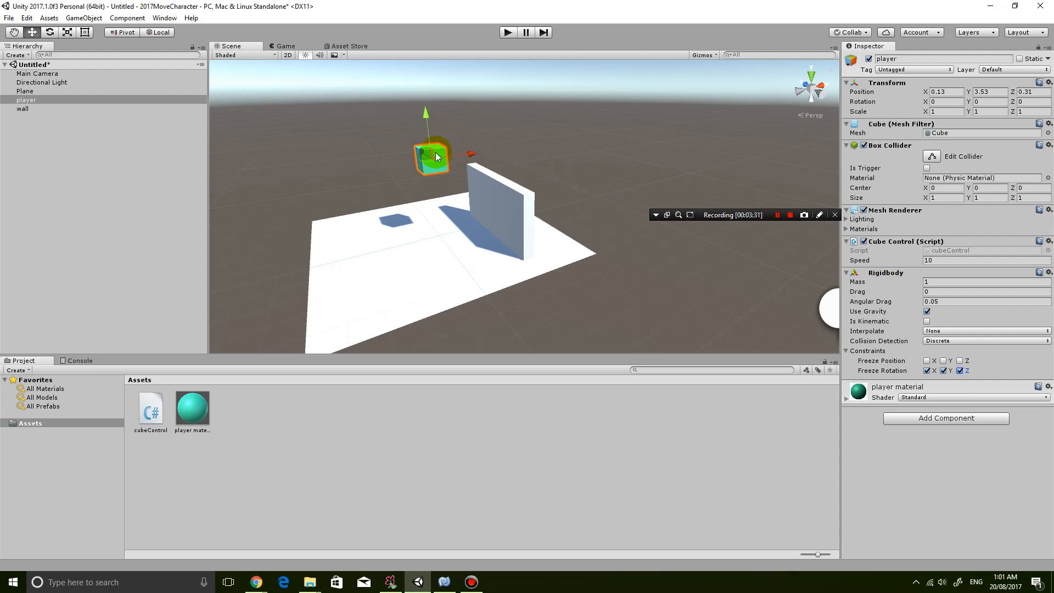
Select the player cube and run play mode to test it.
click(507, 32)
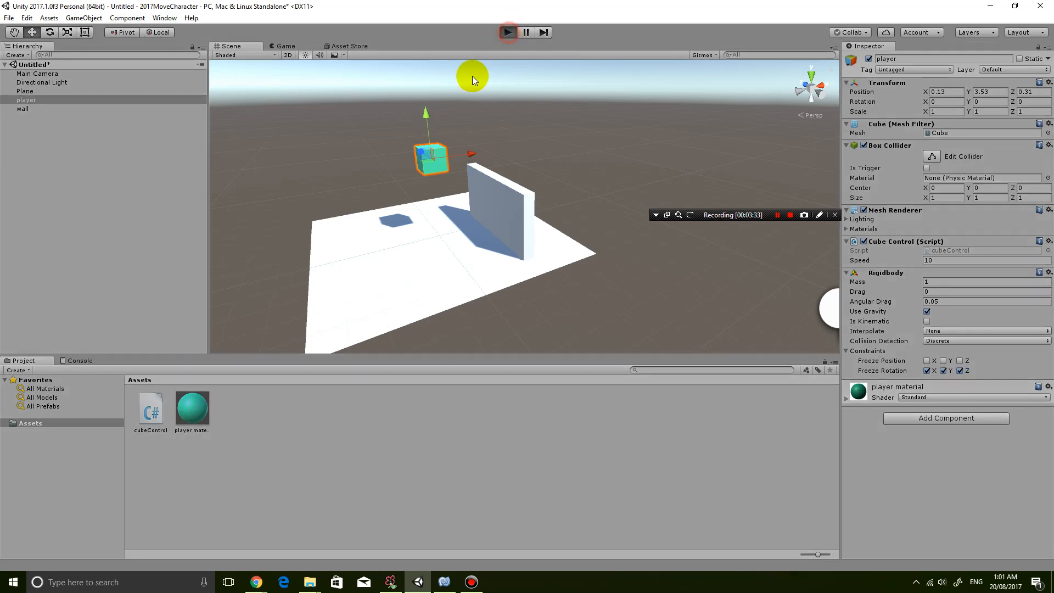
click(285, 45)
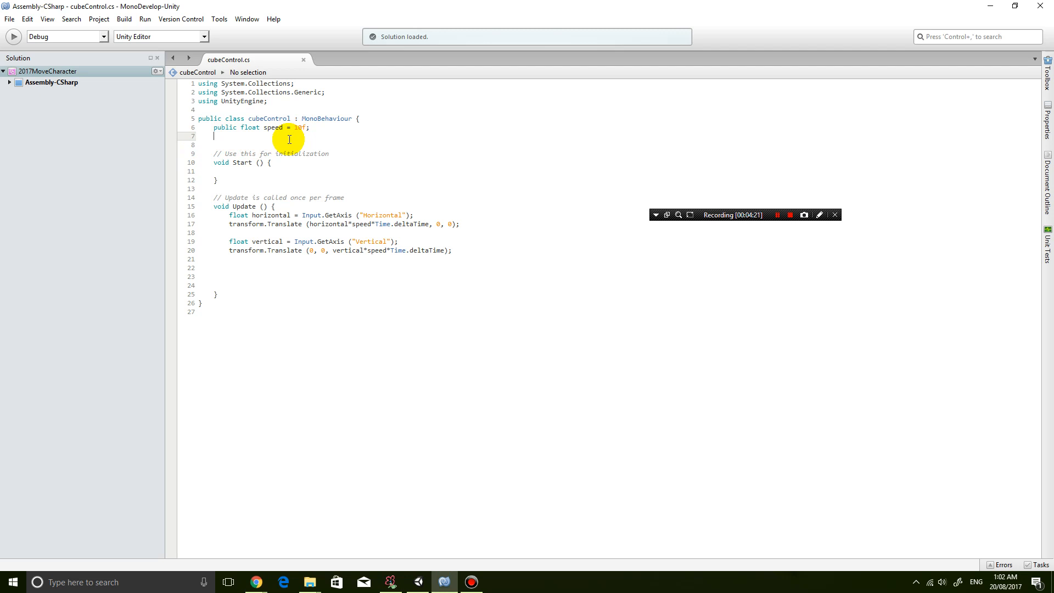
Add 'Rigidbody rb;' below speed, check Unity, and return to the Start method.
text(rigidbody)
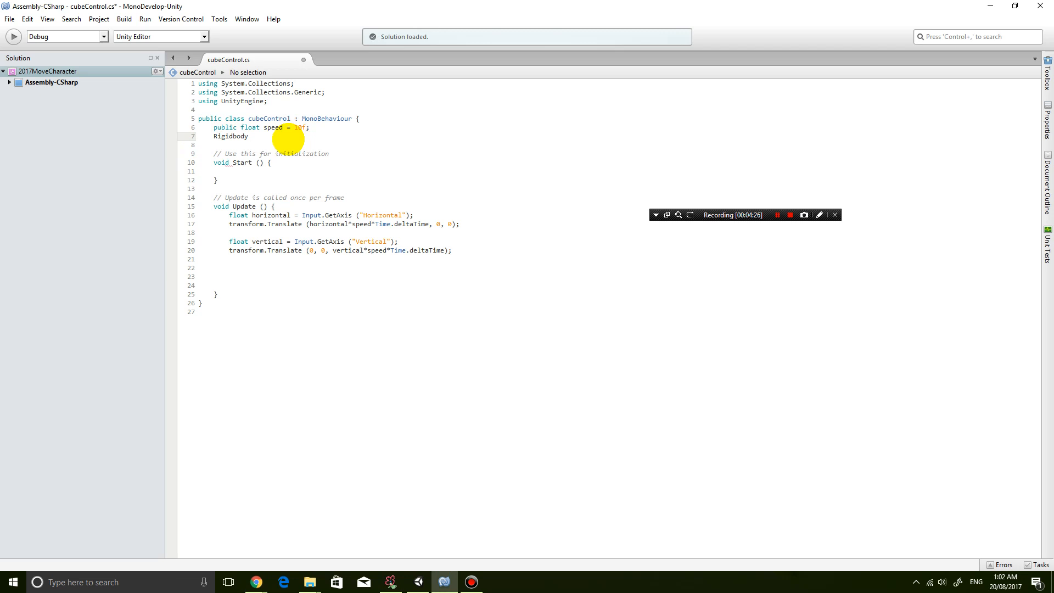
text(rb;)
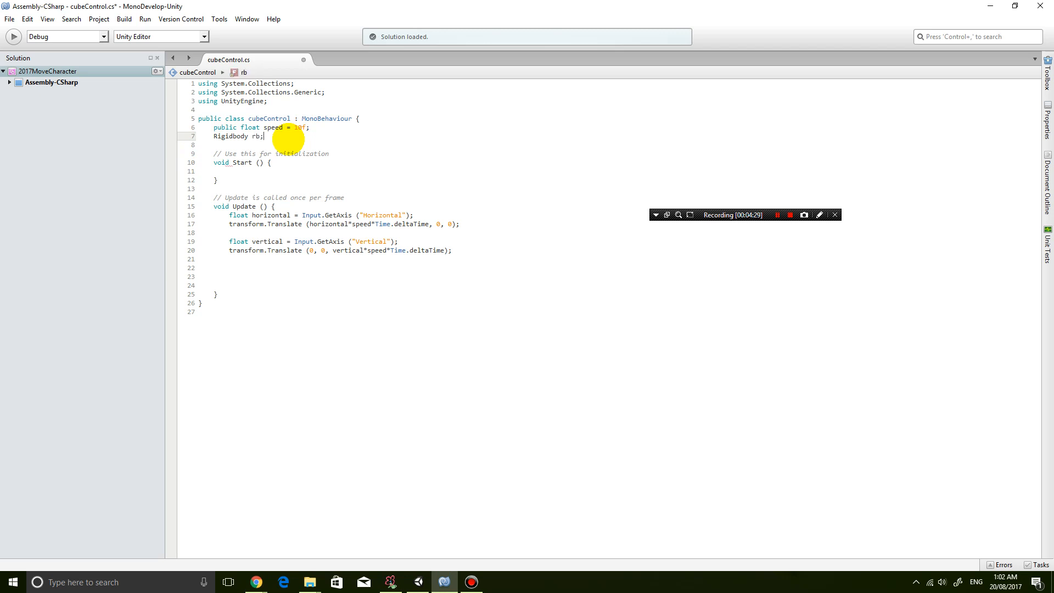
click(258, 162)
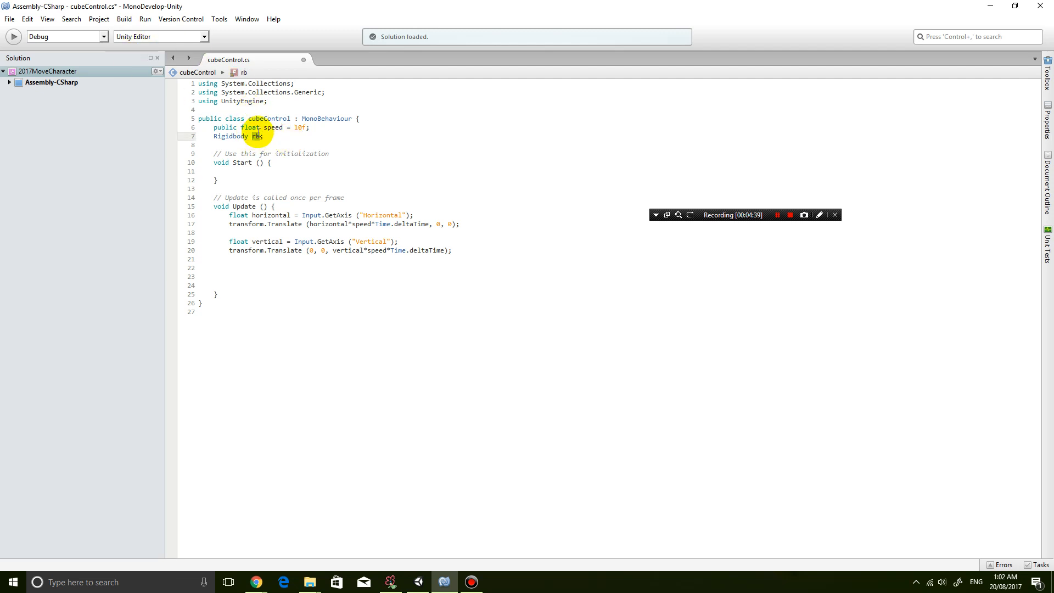
mouse_move(254, 136)
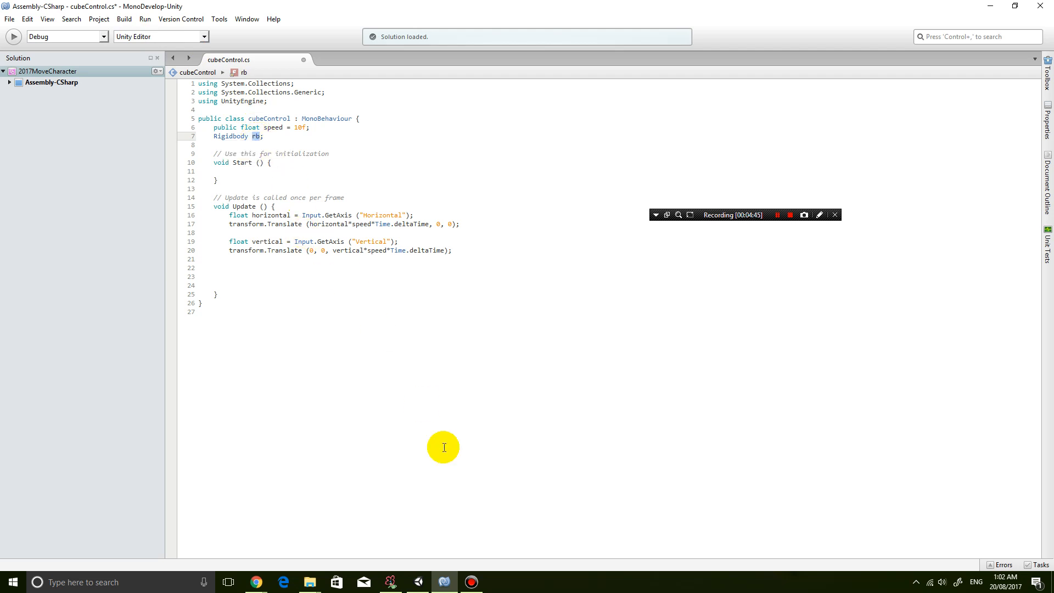
click(442, 582)
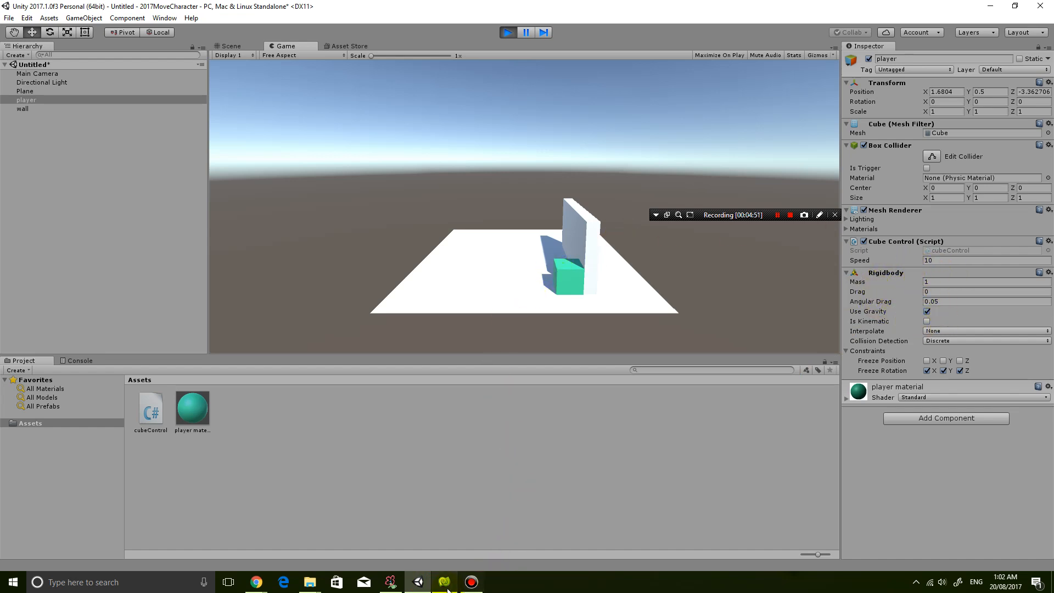
mouse_move(417, 581)
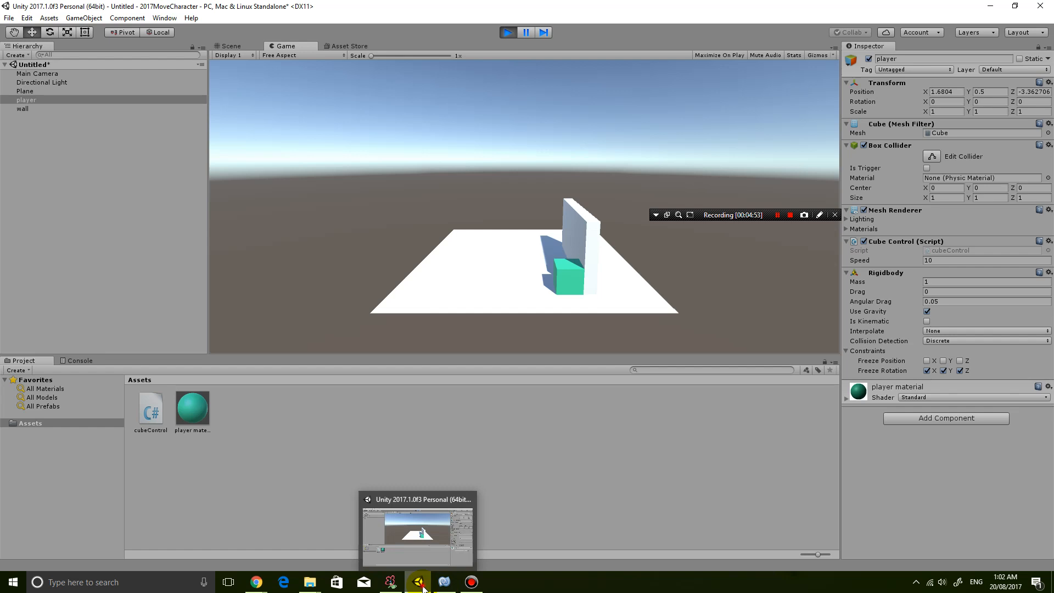
click(443, 582)
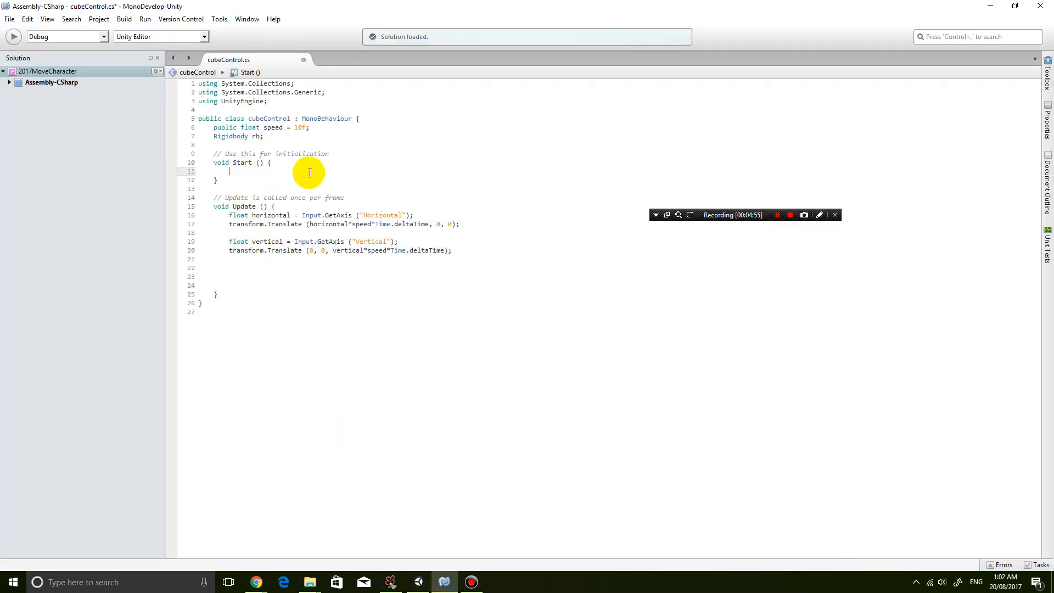
Write rb = GetComponent<Rigidbody>(); inside Start, then check Unity and return.
text(rb =)
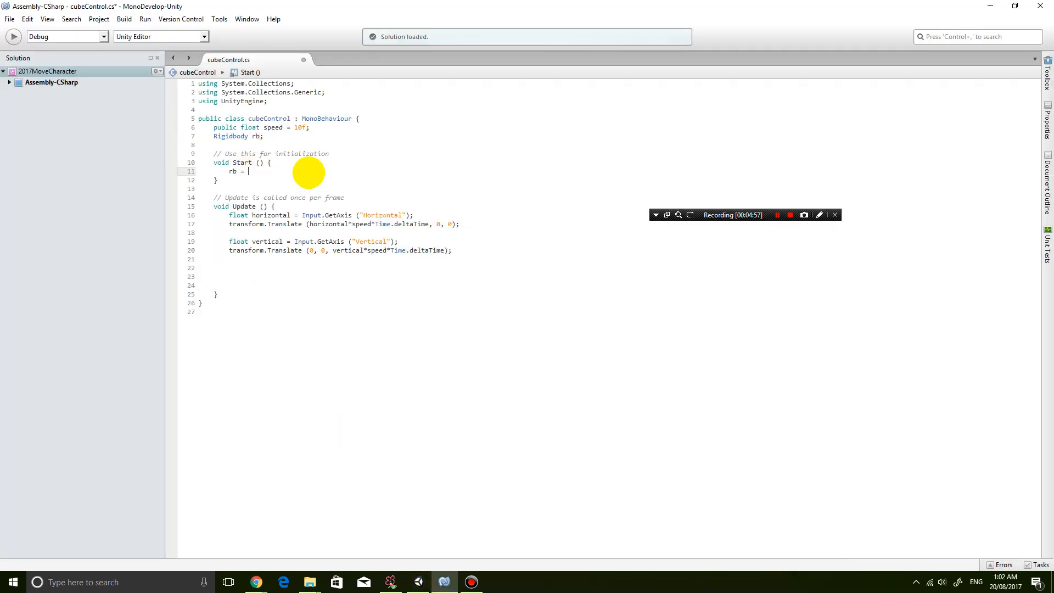
text(getcom)
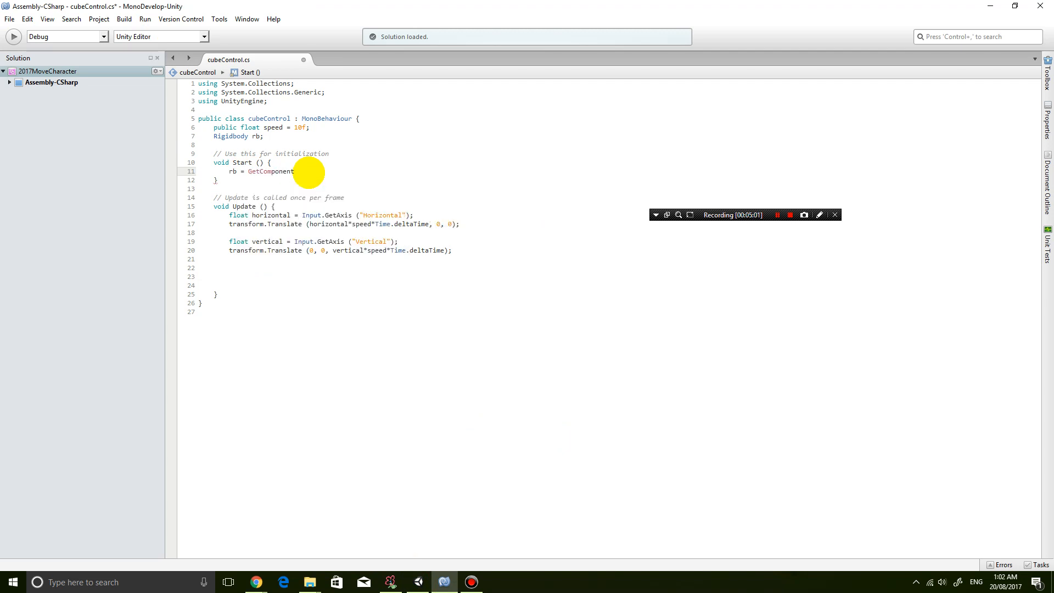
text(<)
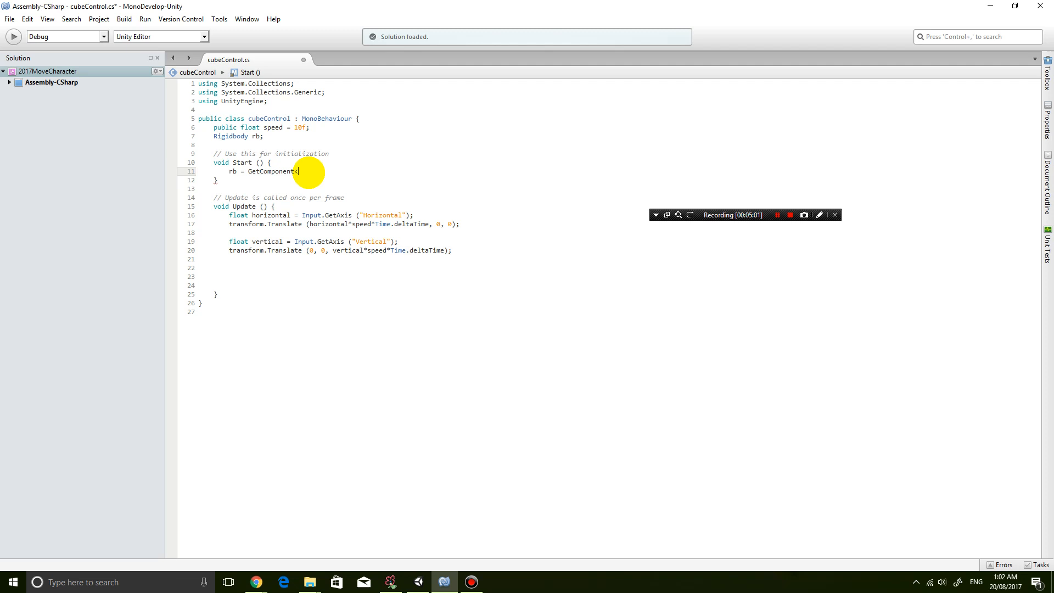
text(<Rigidbody)
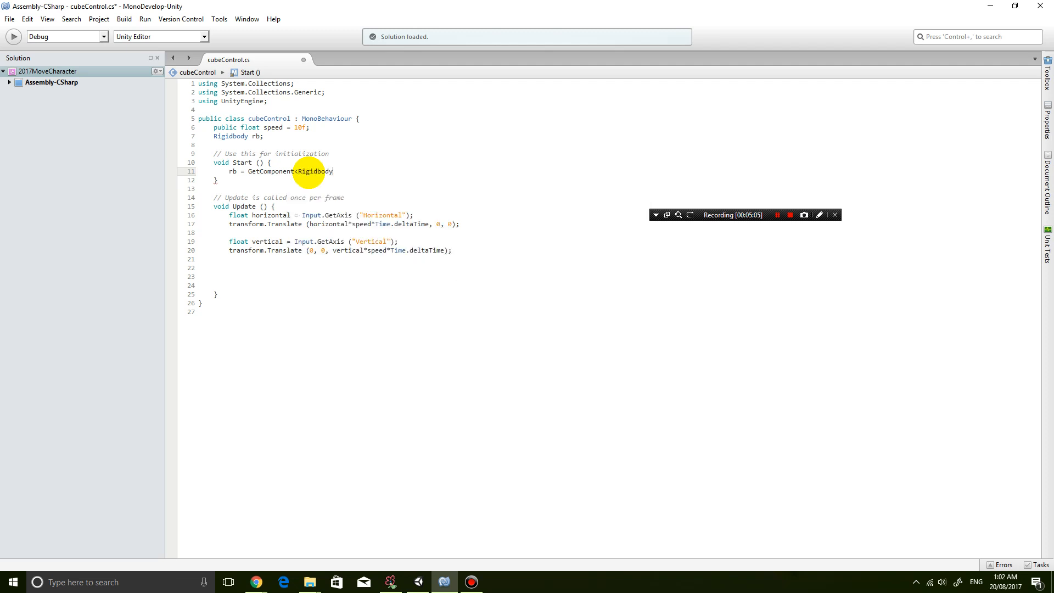
text(>())
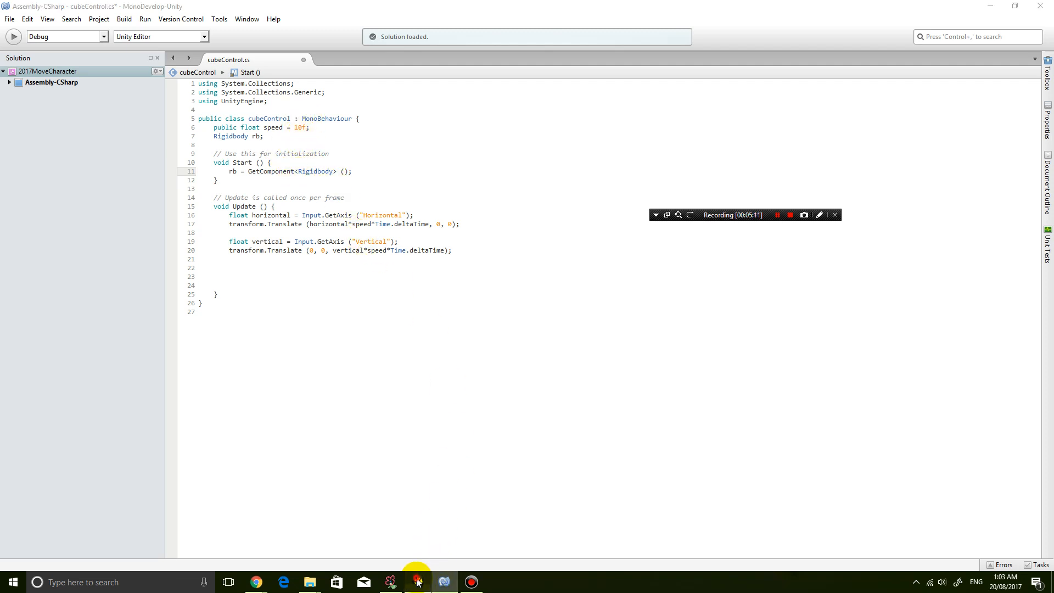
click(417, 582)
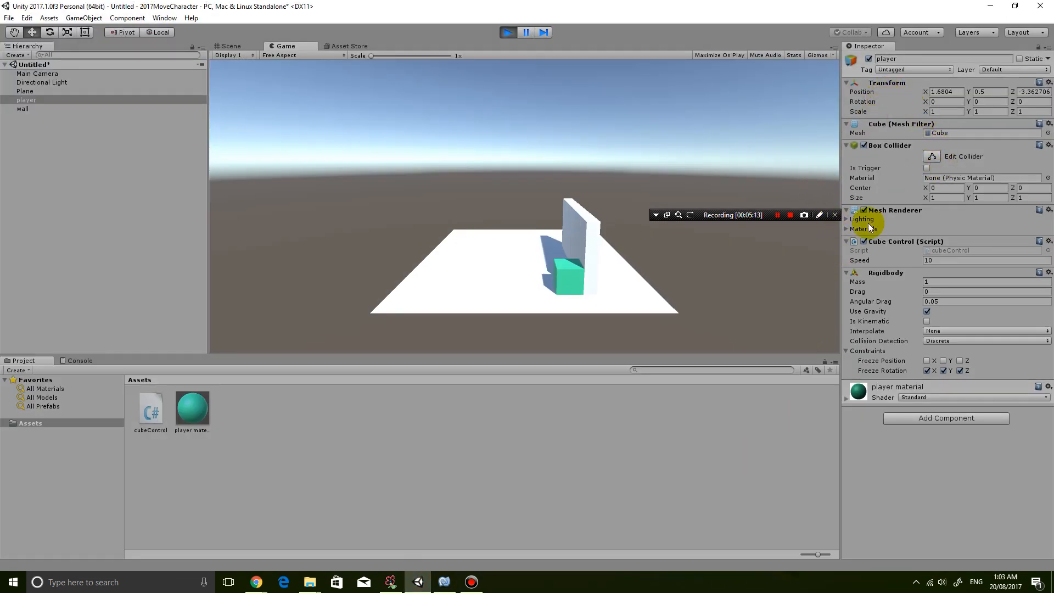
mouse_move(705, 339)
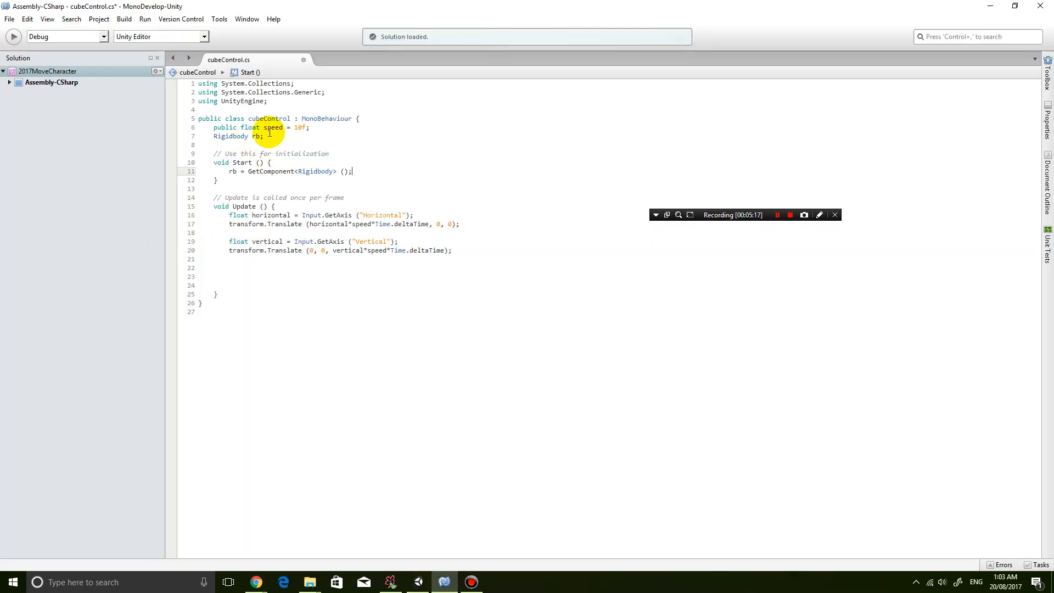
key(ctrl+a)
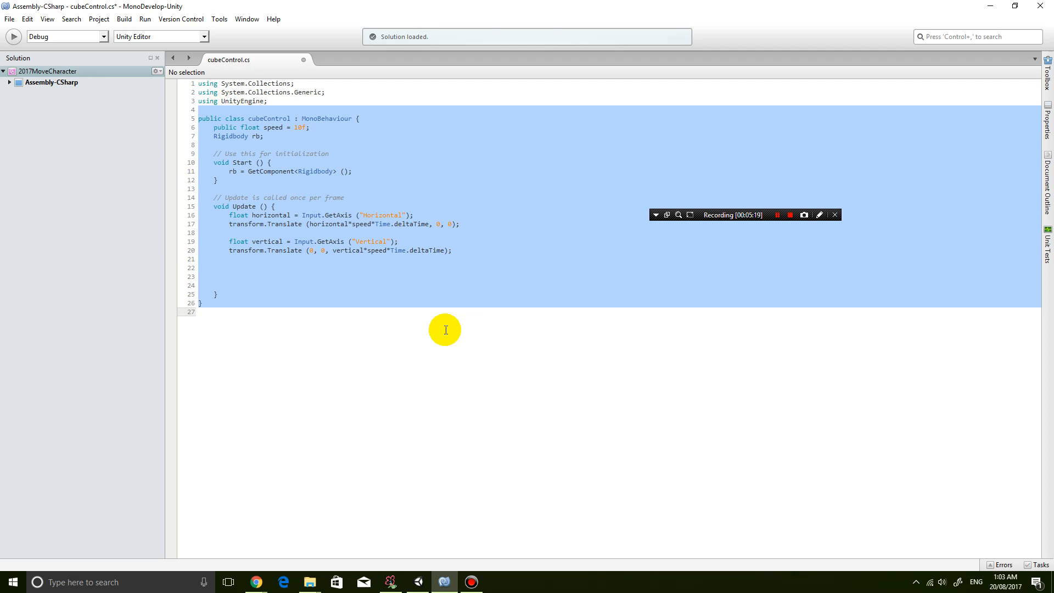
click(298, 171)
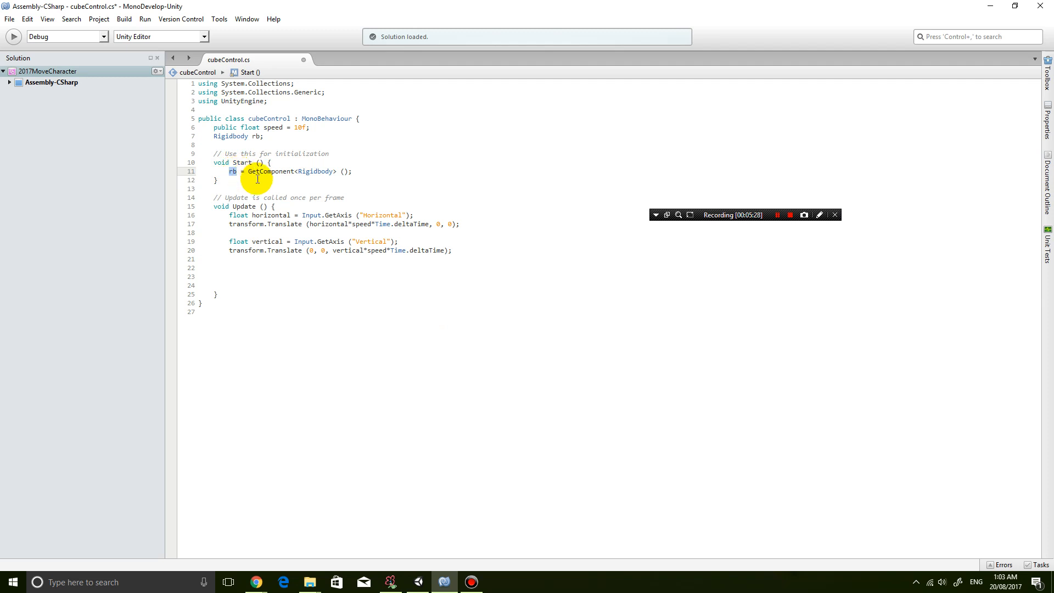
mouse_move(324, 258)
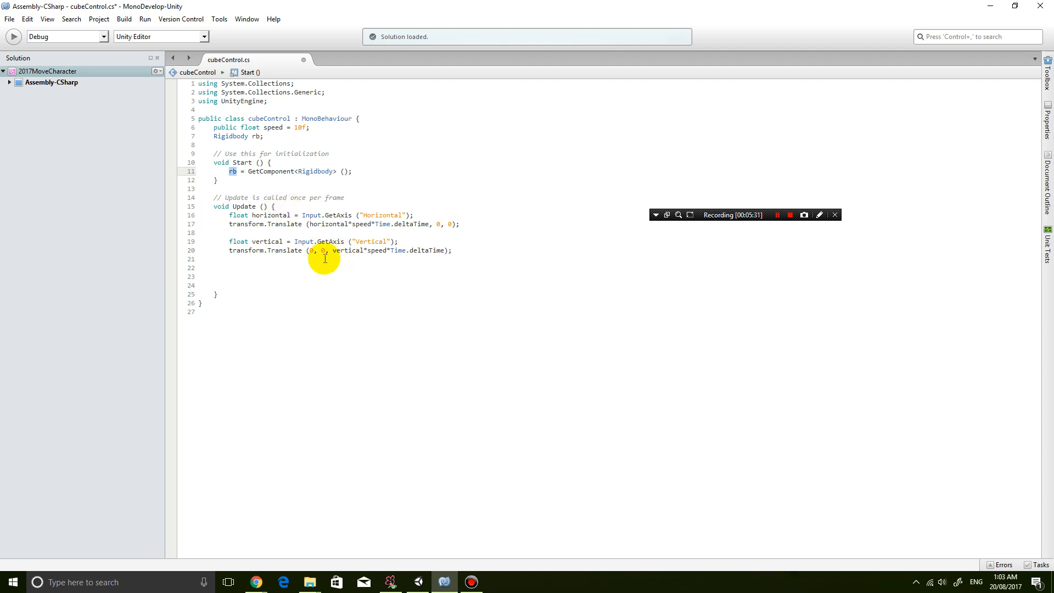
Fold the horizontal expression into the vertical Translate, delete the old line, and group axis reads.
click(384, 236)
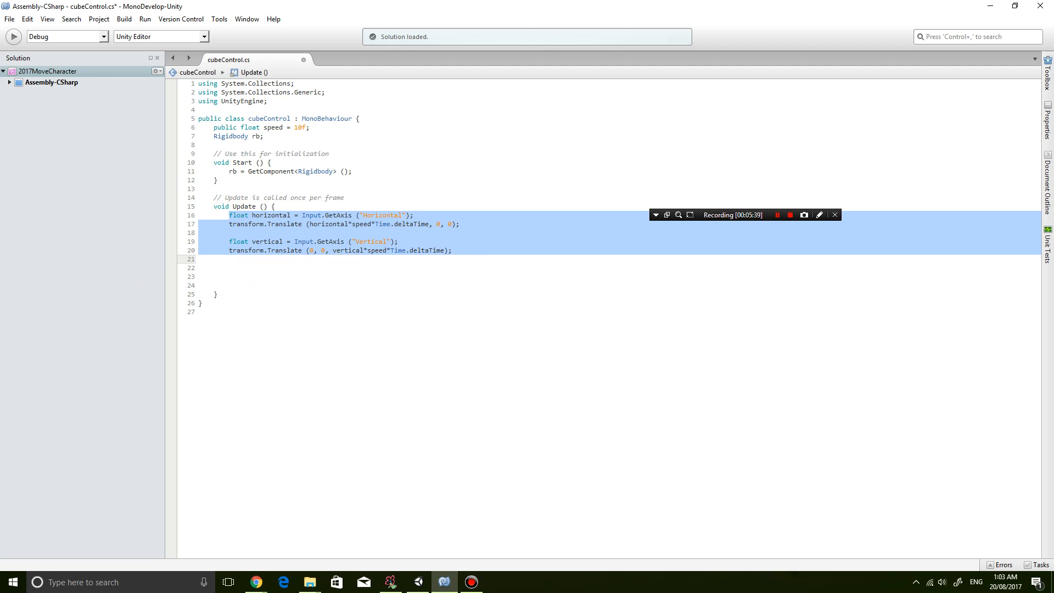
click(254, 266)
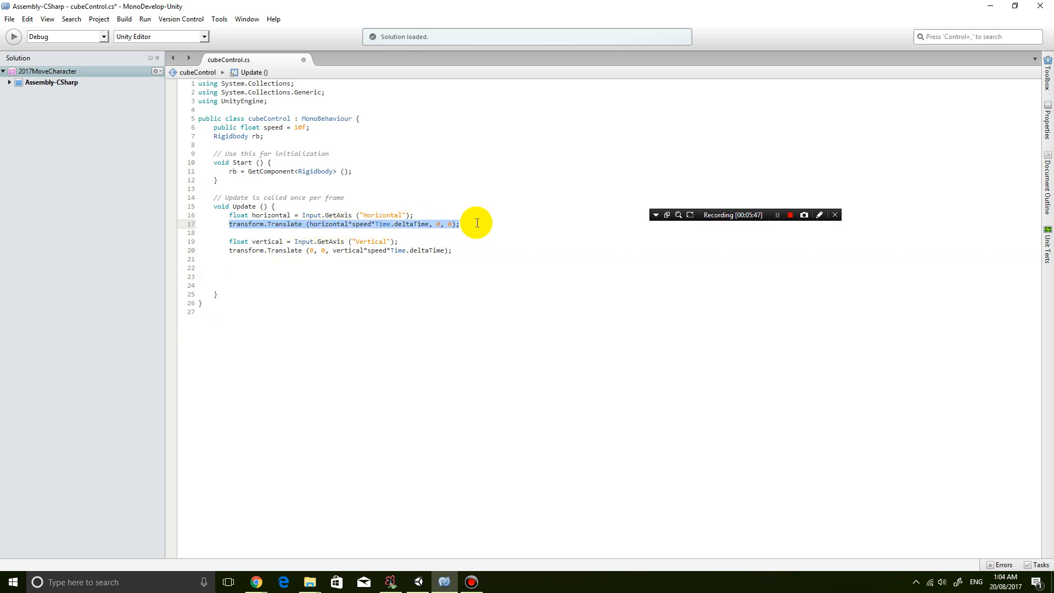
mouse_move(361, 230)
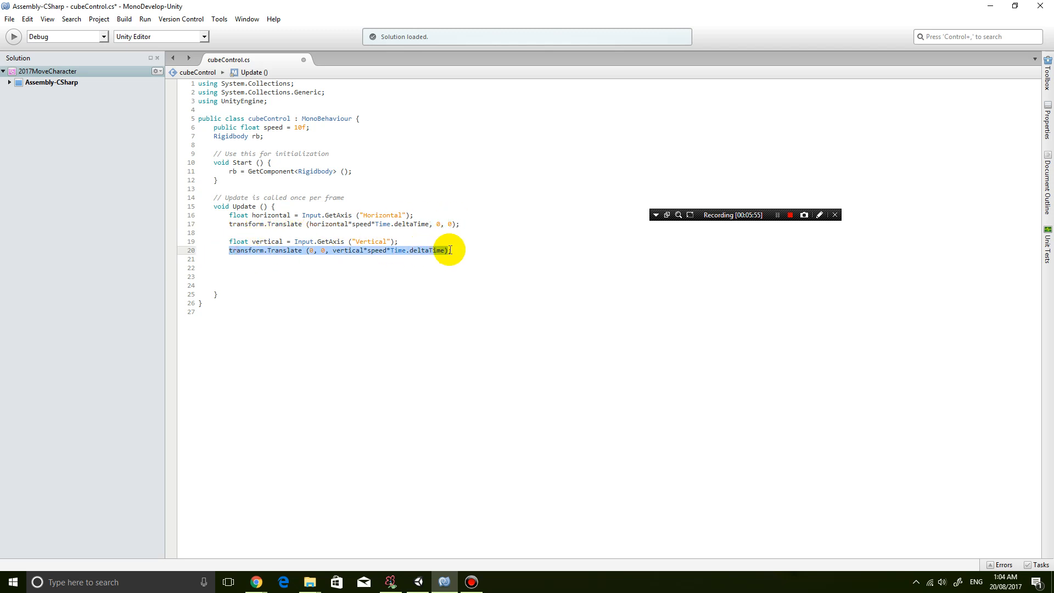
mouse_move(310, 224)
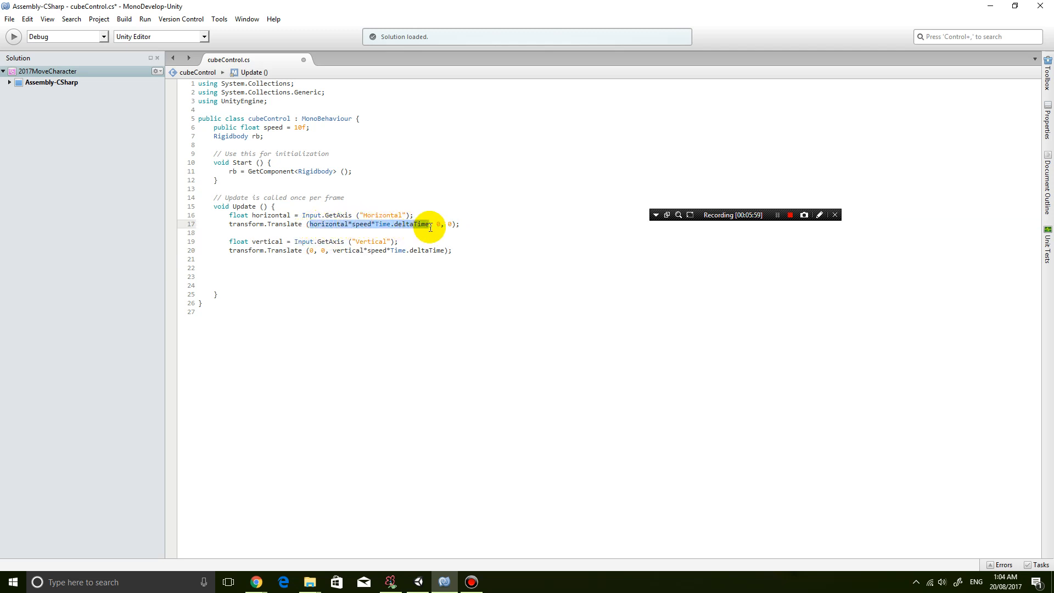
mouse_move(368, 273)
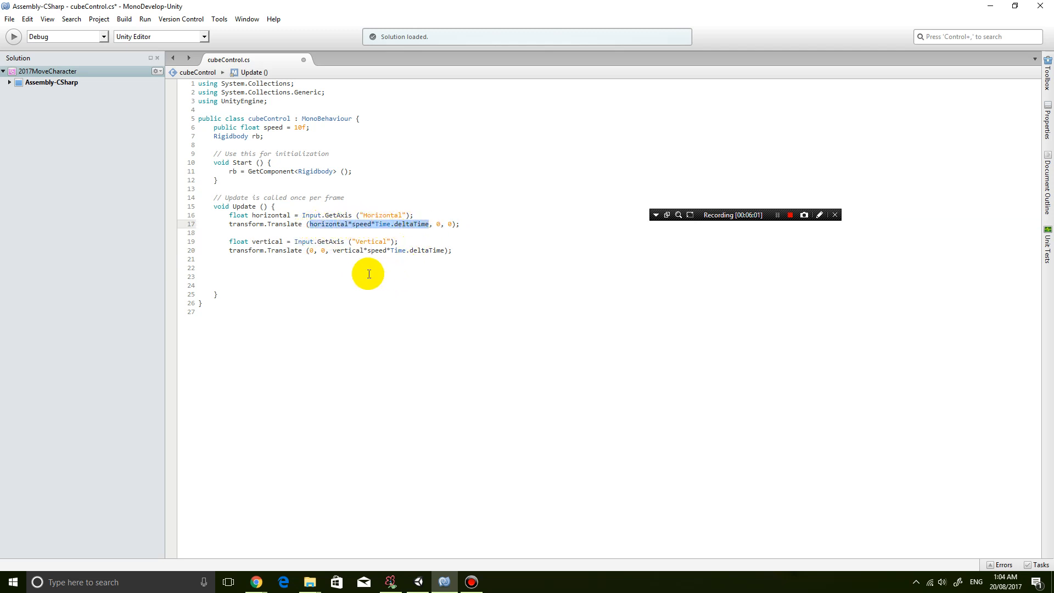
mouse_move(348, 273)
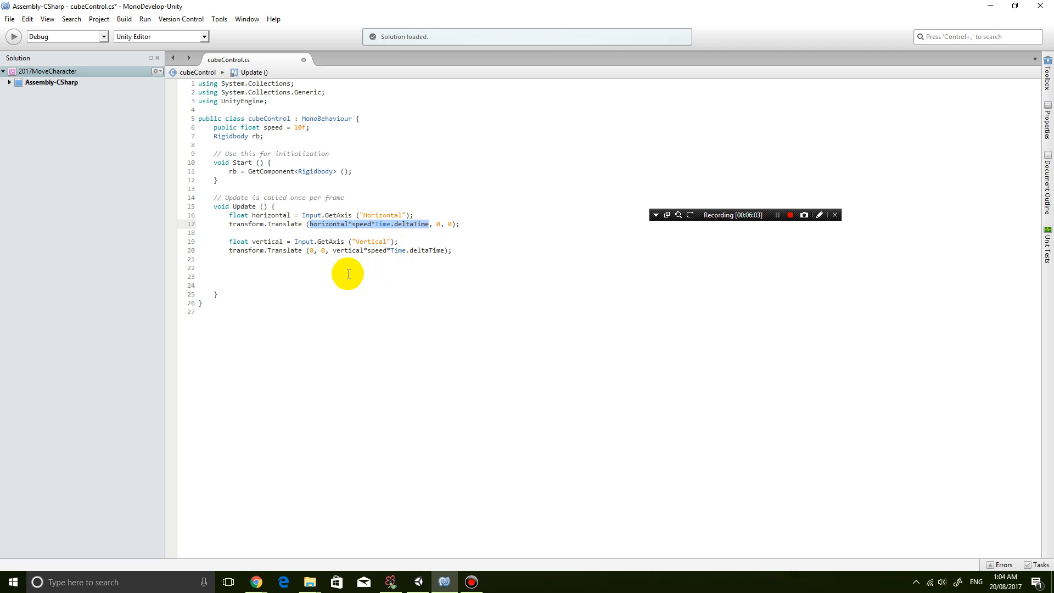
key(Delete)
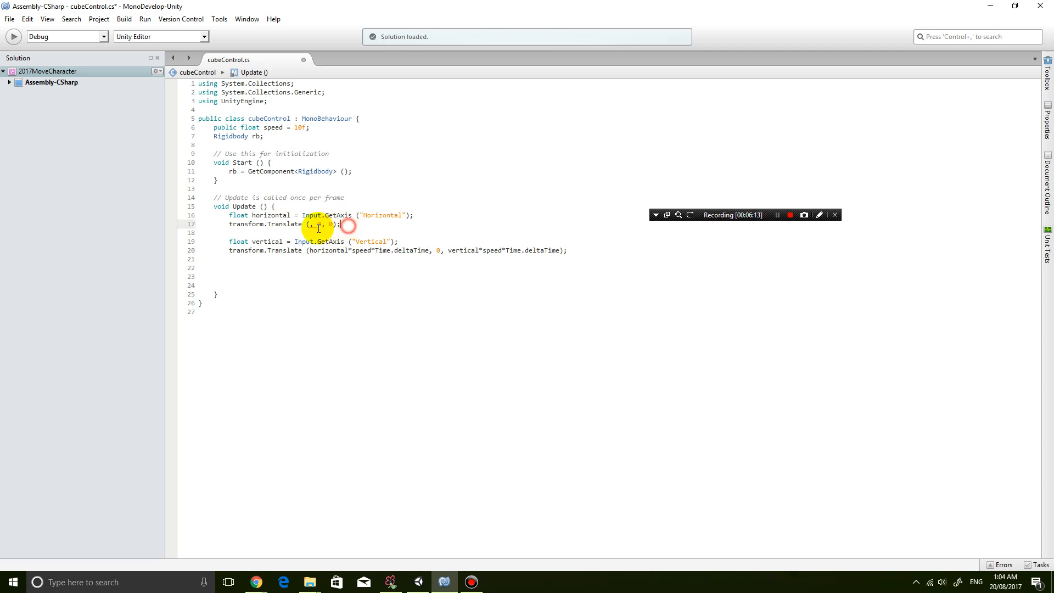
key(Delete)
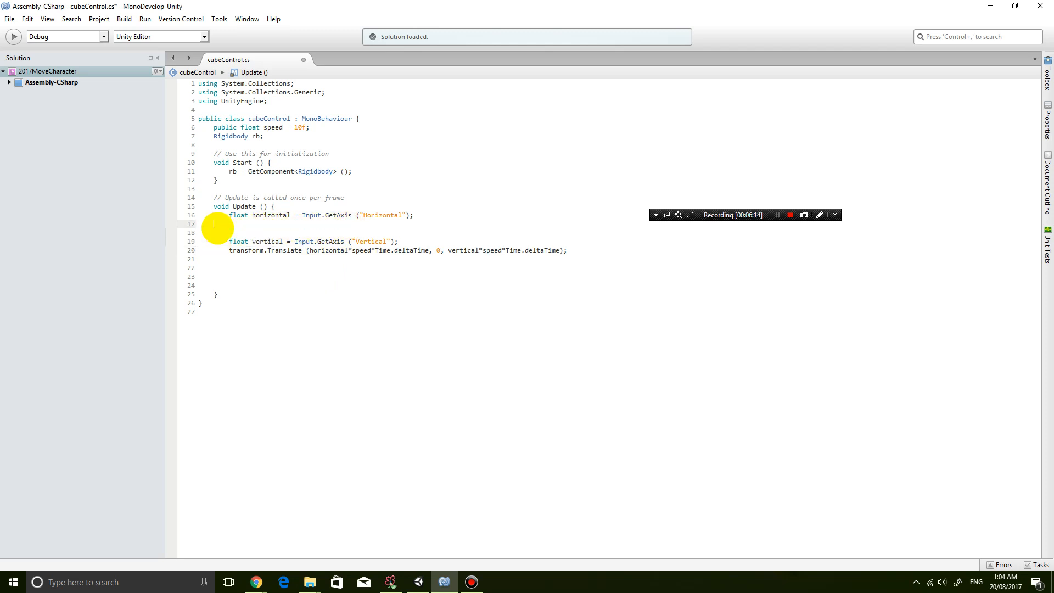
key(Delete)
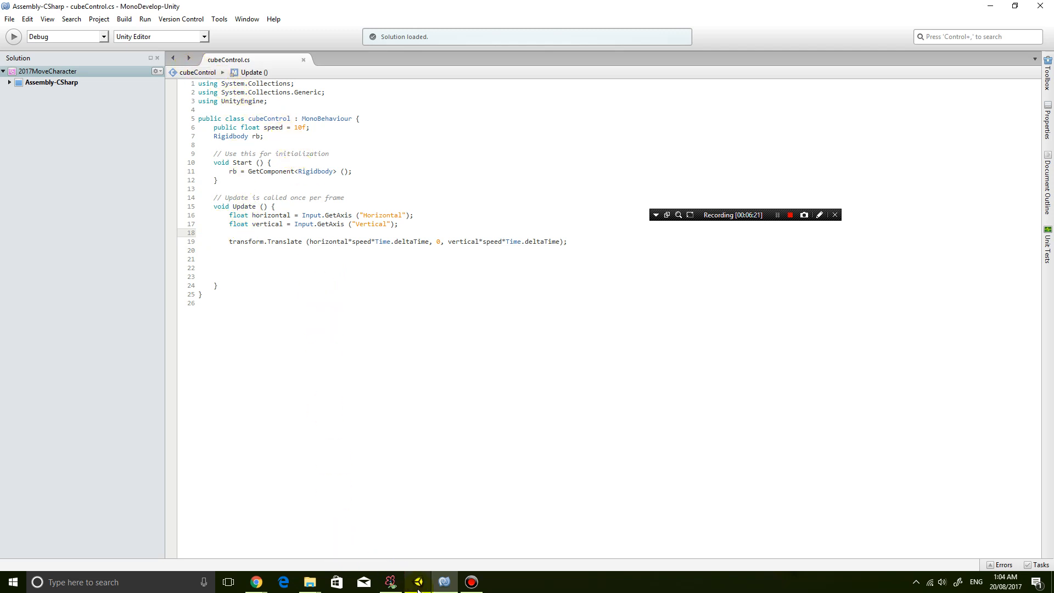
click(442, 582)
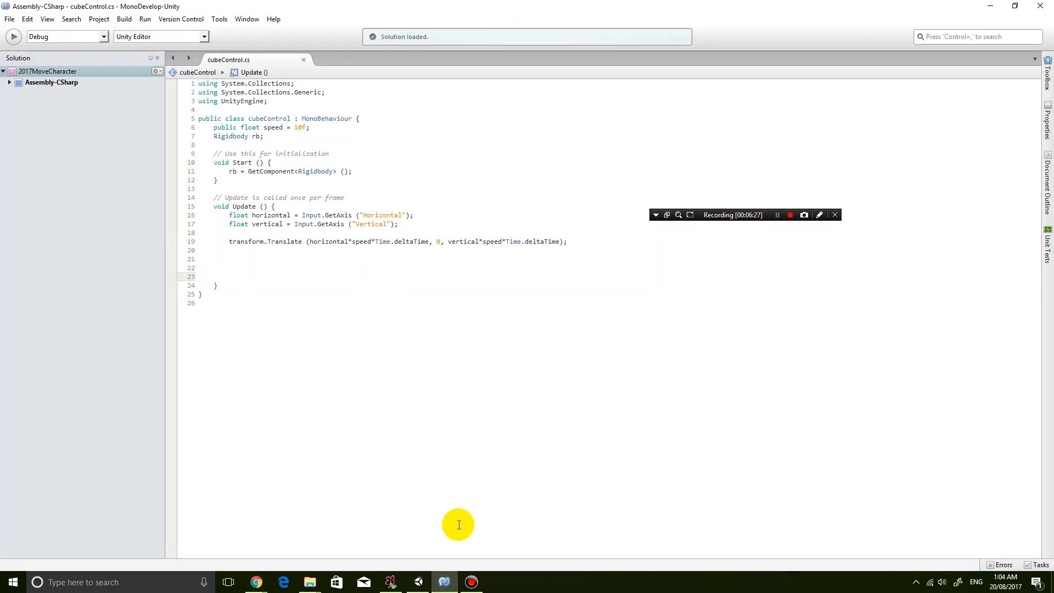
Steer the player cube across the plane with arrow keys in the Game view.
click(443, 582)
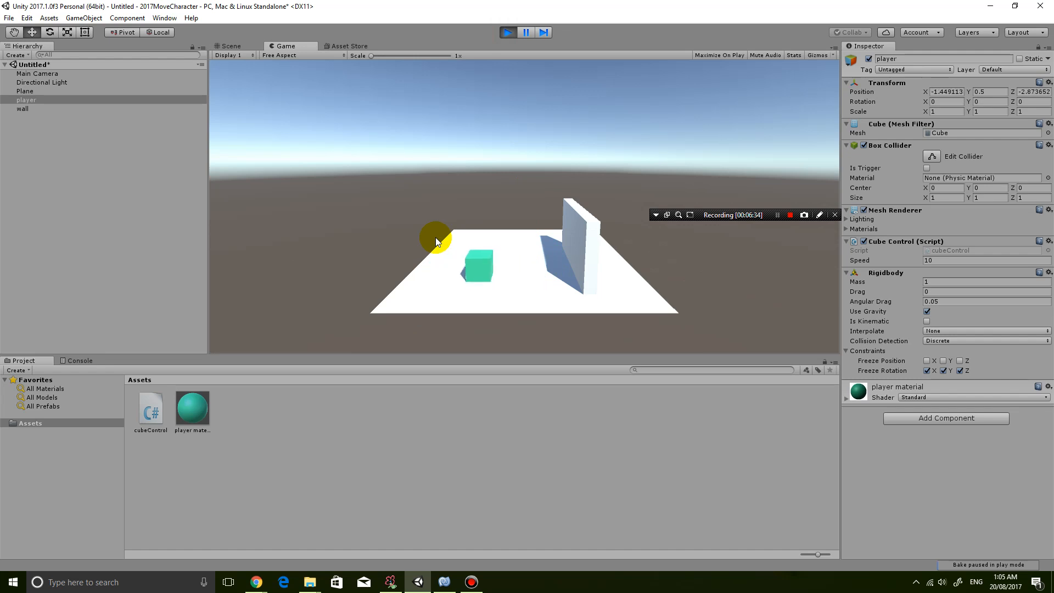
click(229, 45)
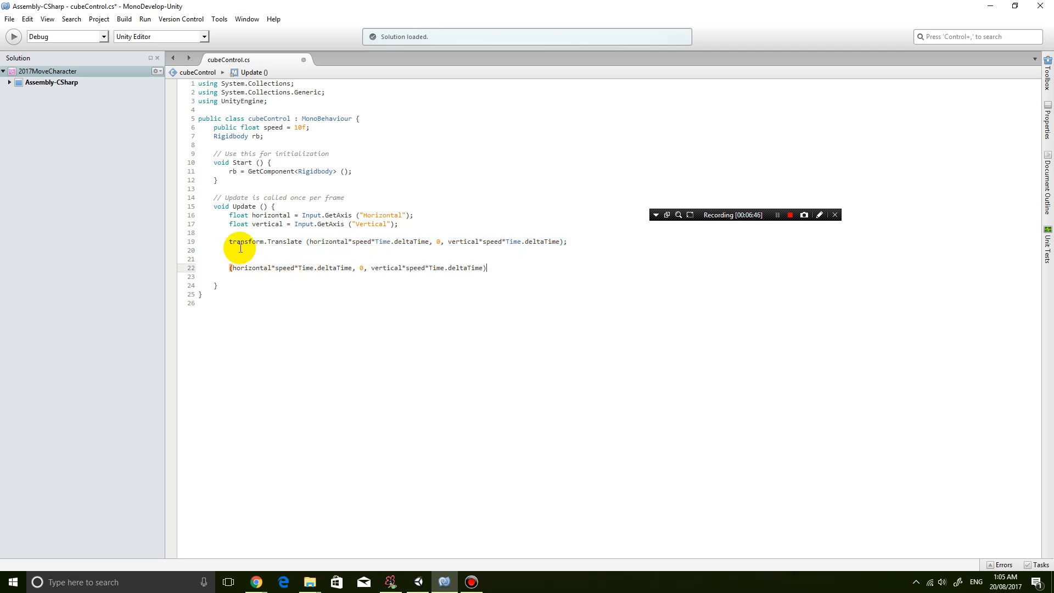
Comment out Translate and declare Vector3 movement from horizontal, 0, vertical times speed and Time.deltaTime.
text(//)
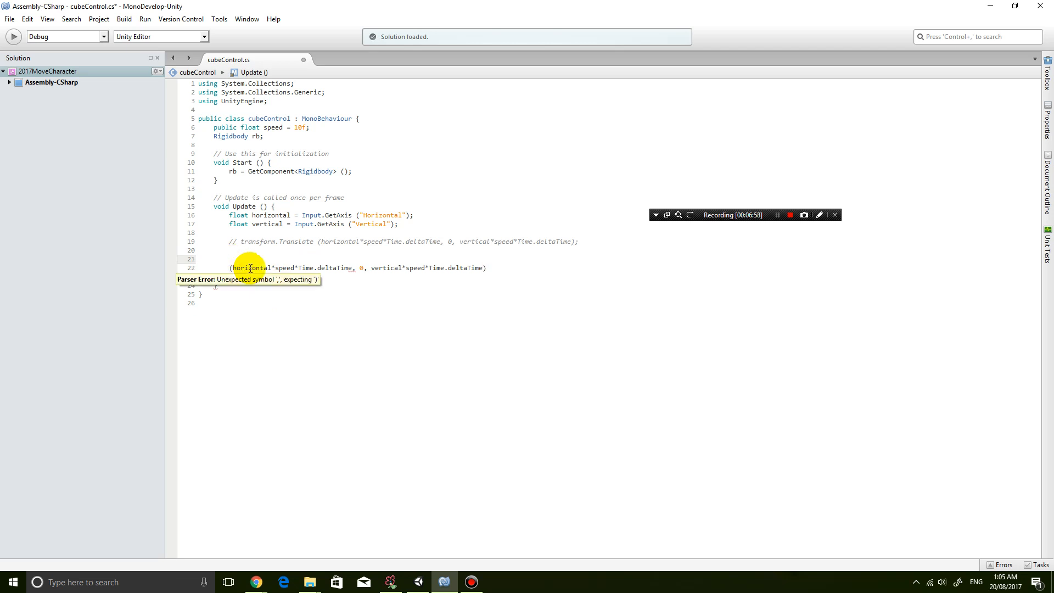
text(Vectp)
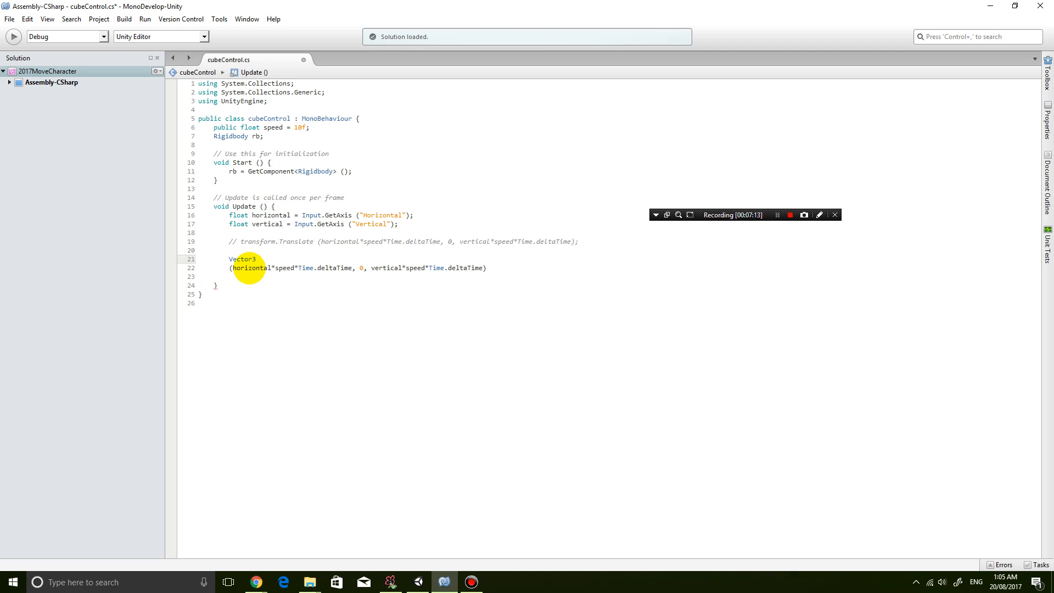
click(259, 258)
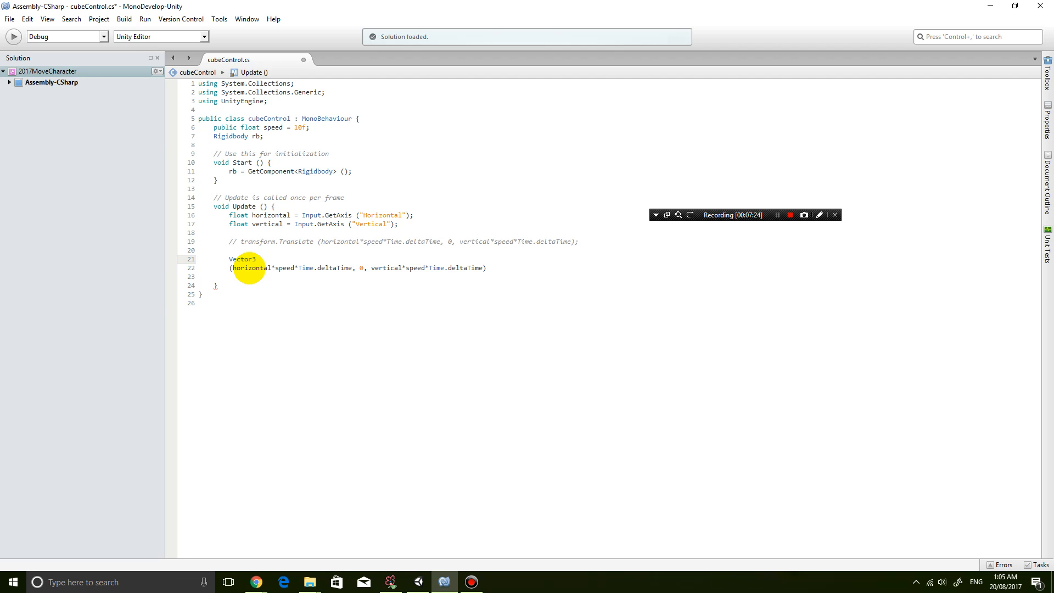
text(movement =)
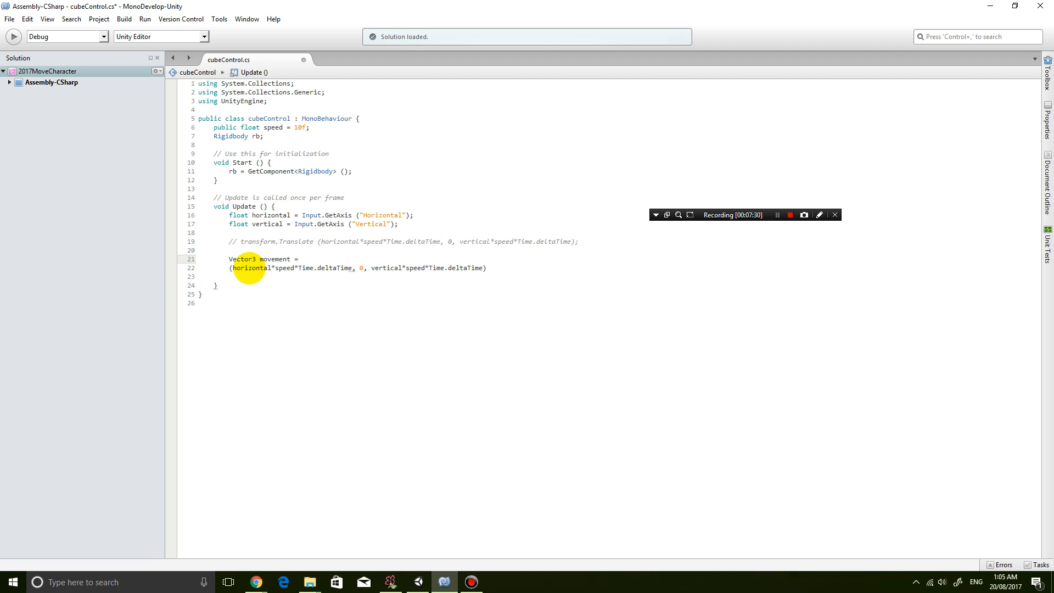
click(302, 259)
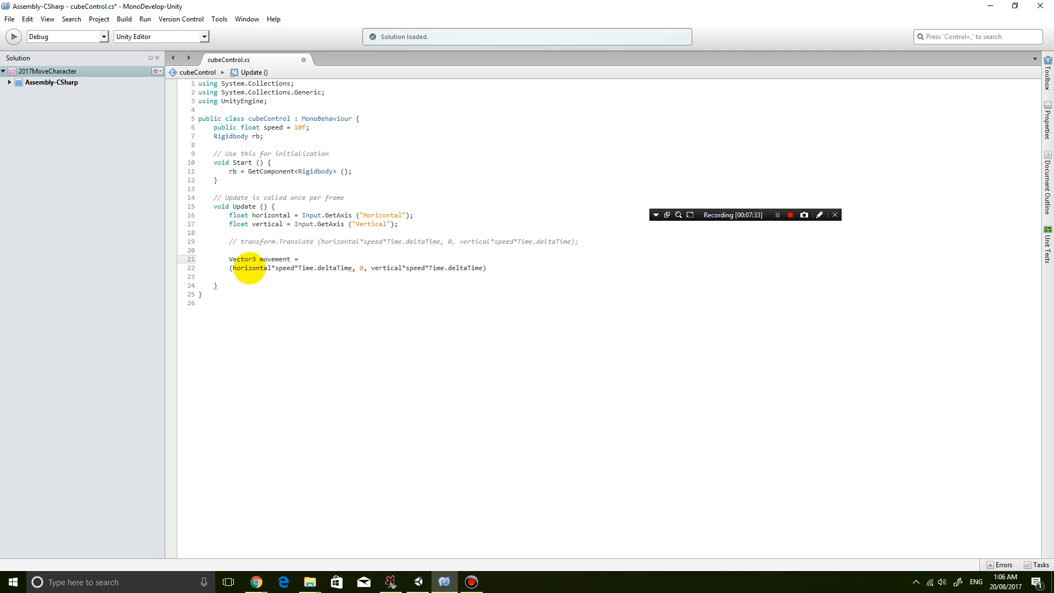
text(new v)
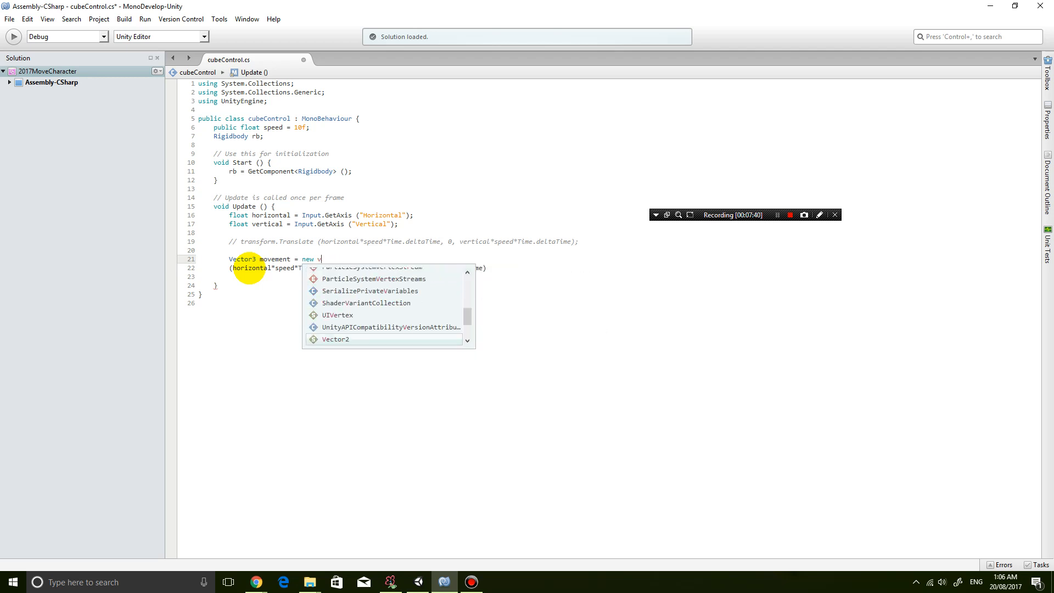
text(ector3 ()
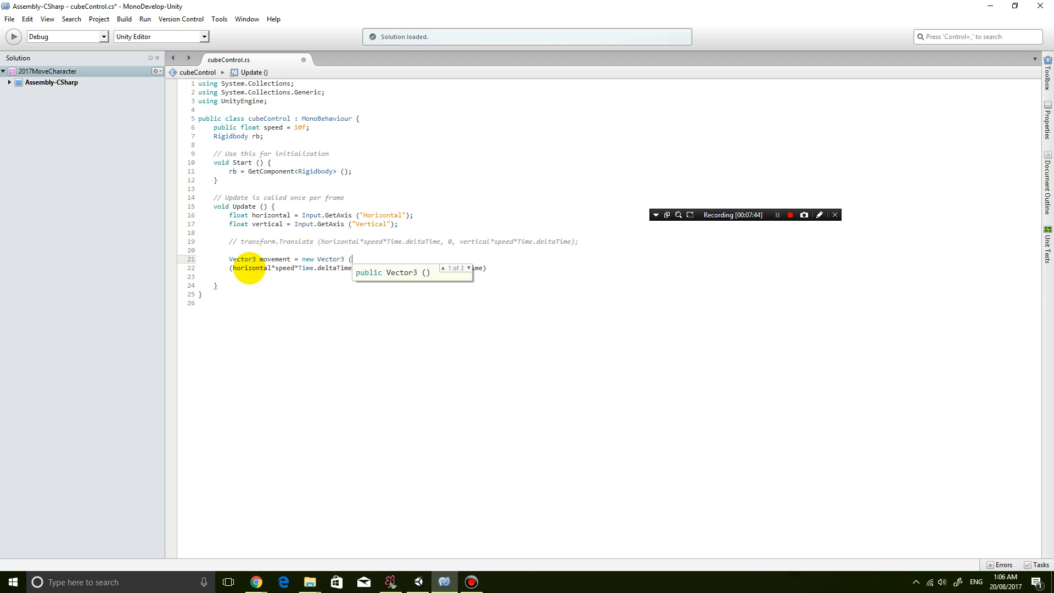
mouse_move(170, 263)
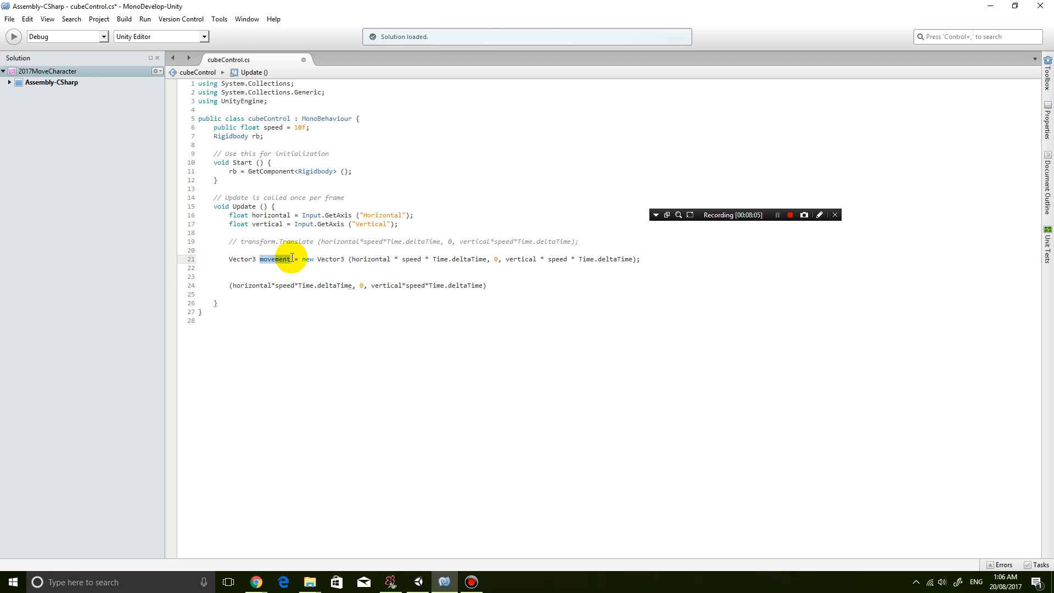
mouse_move(348, 260)
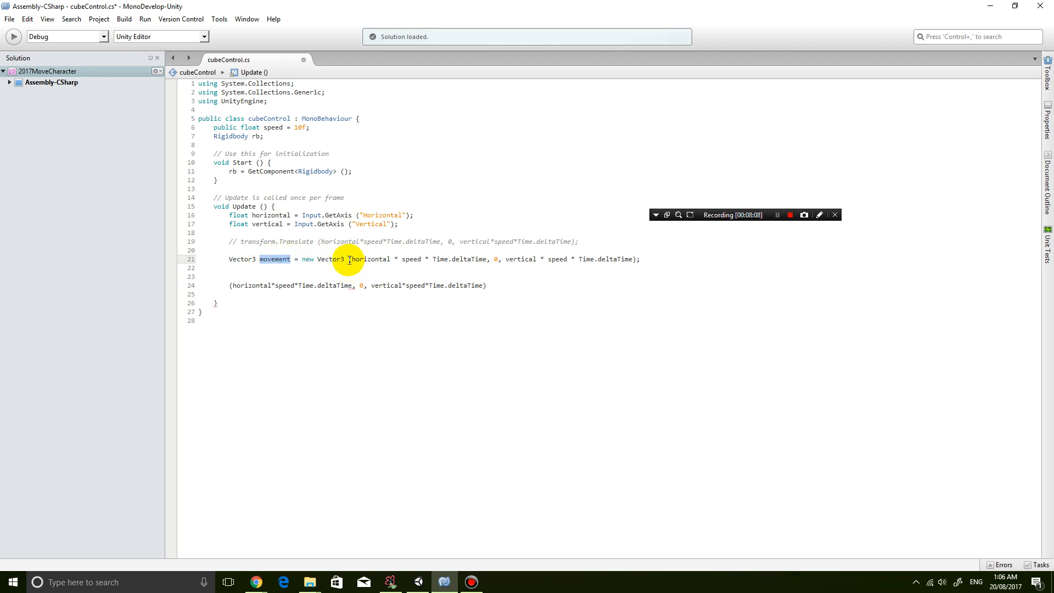
click(645, 261)
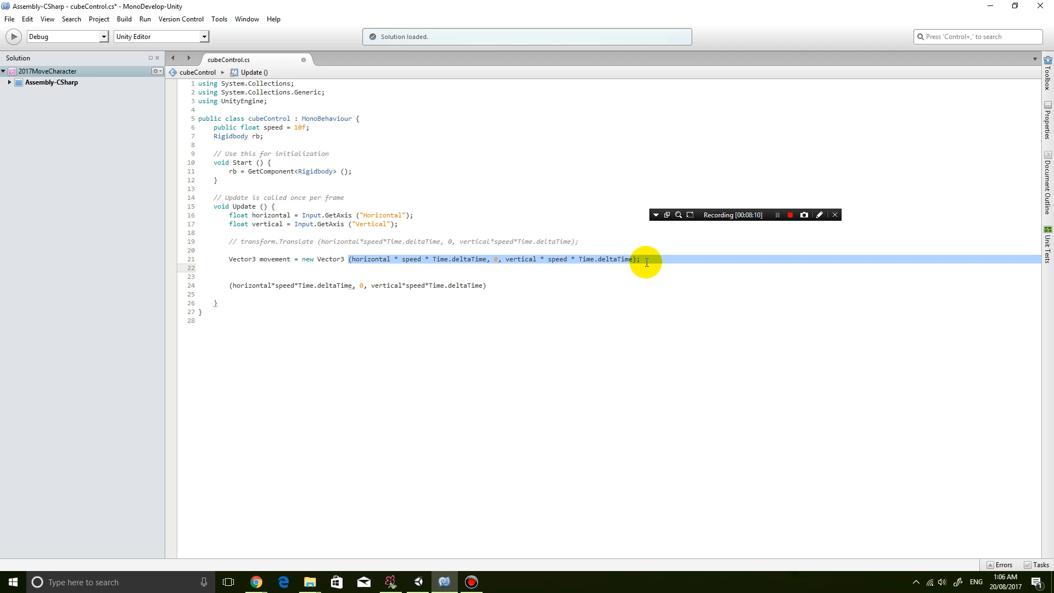
click(380, 268)
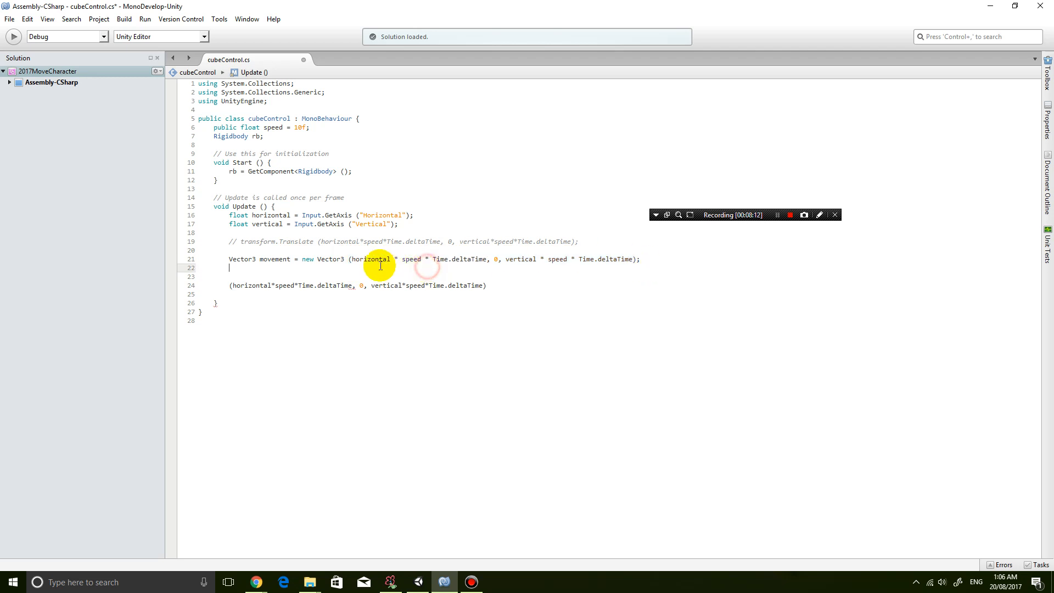
mouse_move(352, 260)
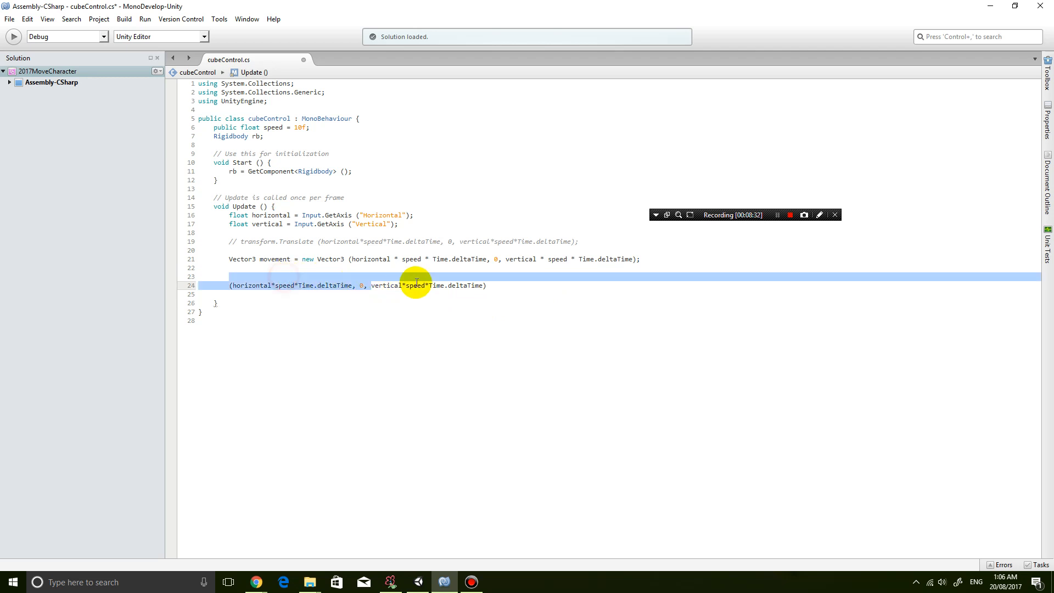
Delete the leftover argument line and add rb.MovePosition(transform.position + movement); to Update.
key(Delete)
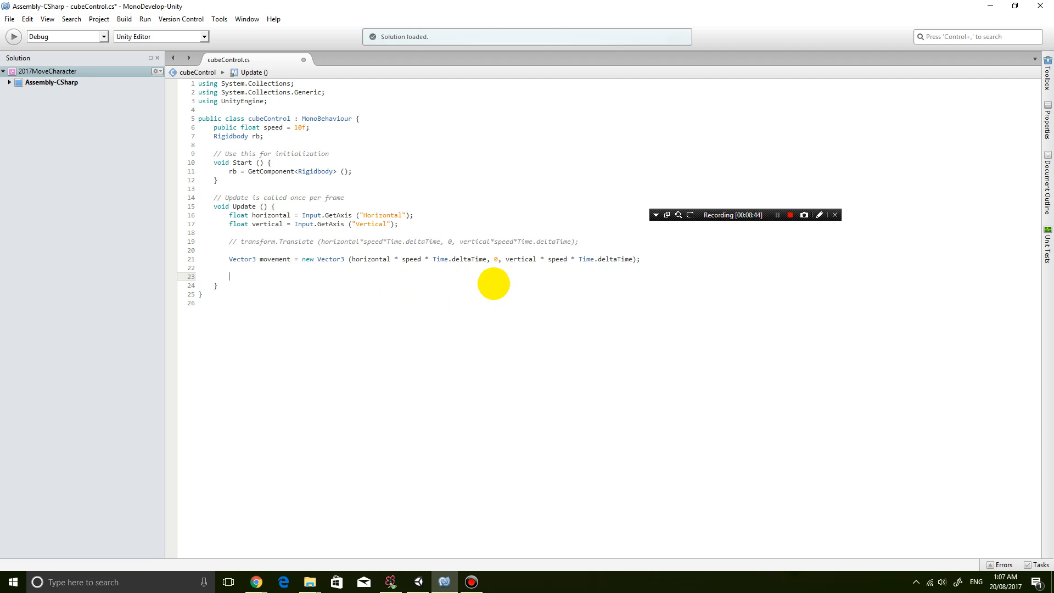
text(rb)
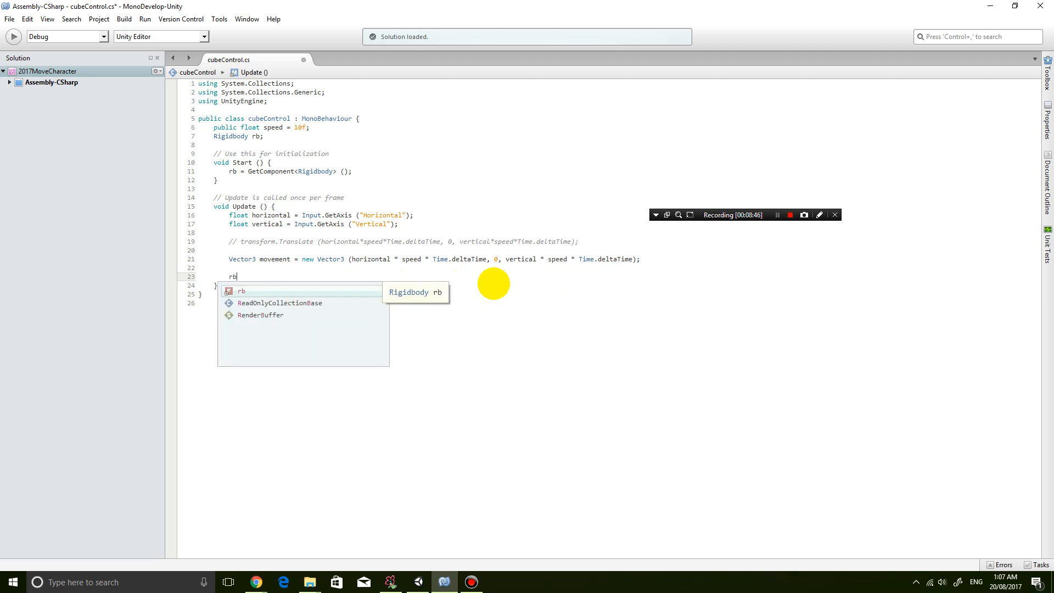
text(.)
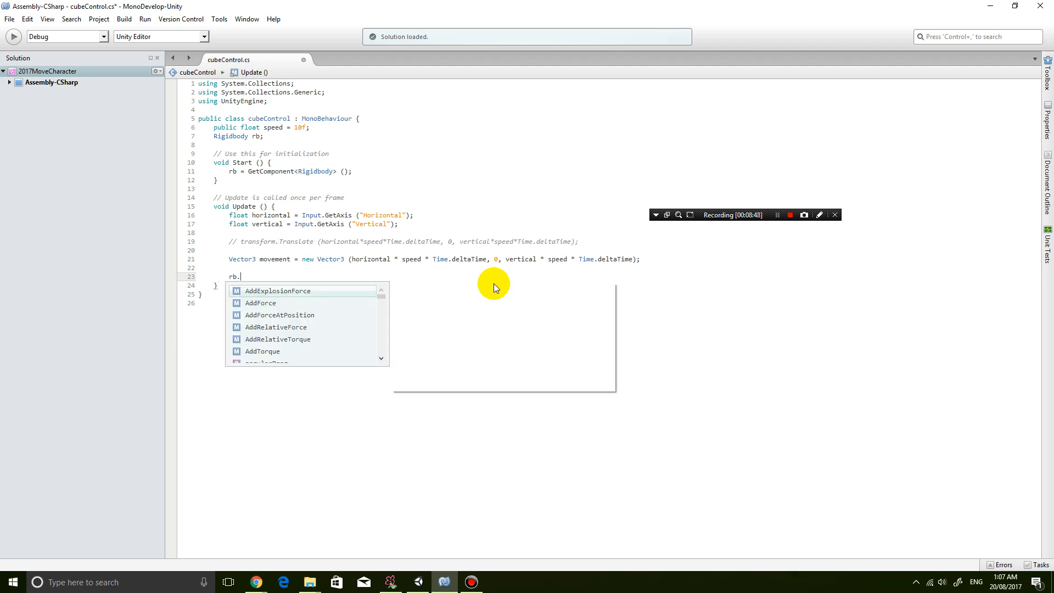
text(MovePosition)
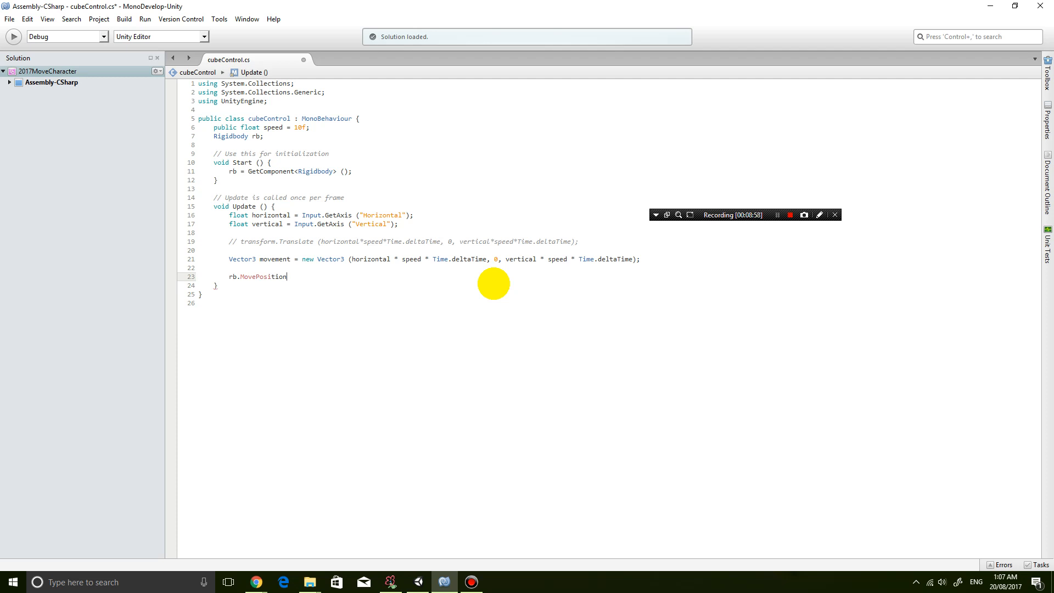
text(()
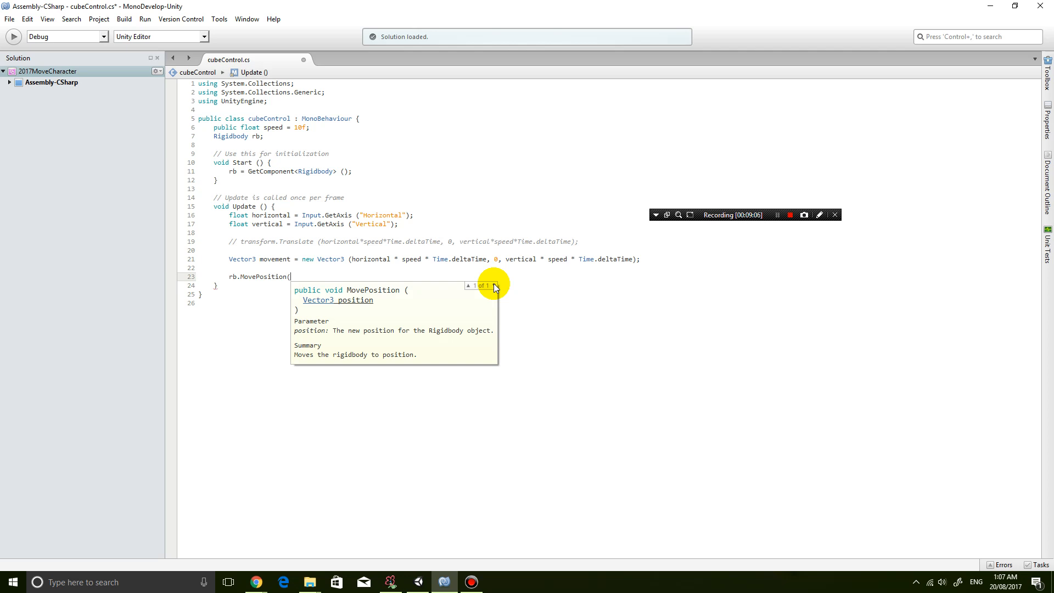
text(transform.)
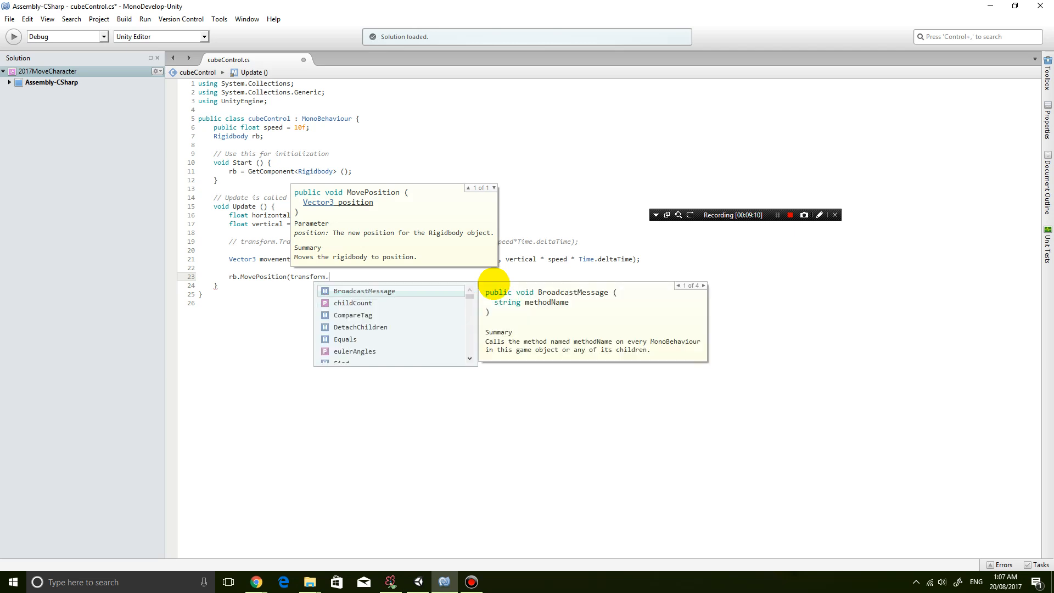
text(position+)
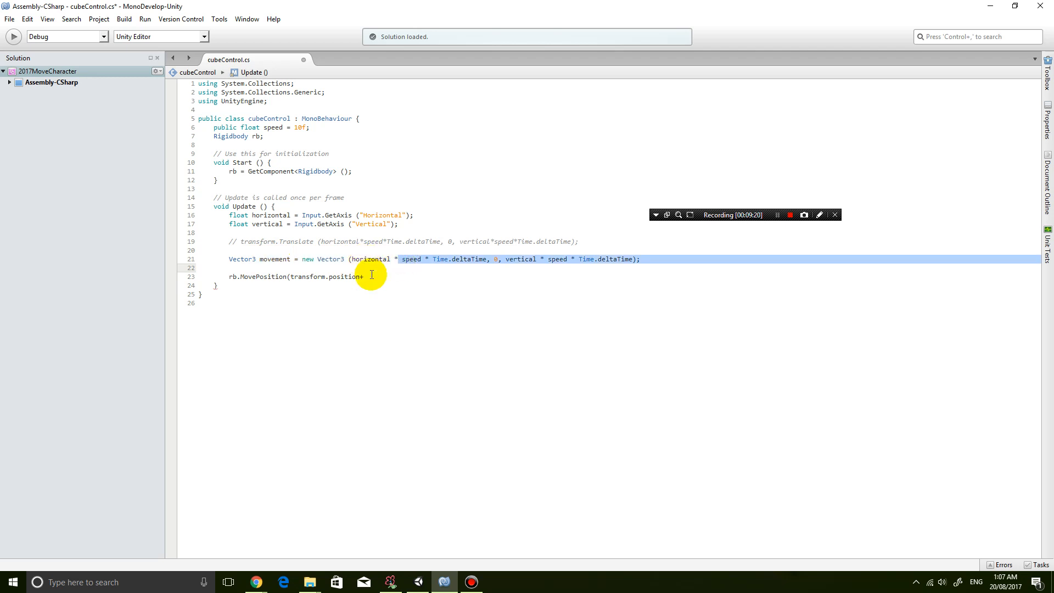
click(426, 258)
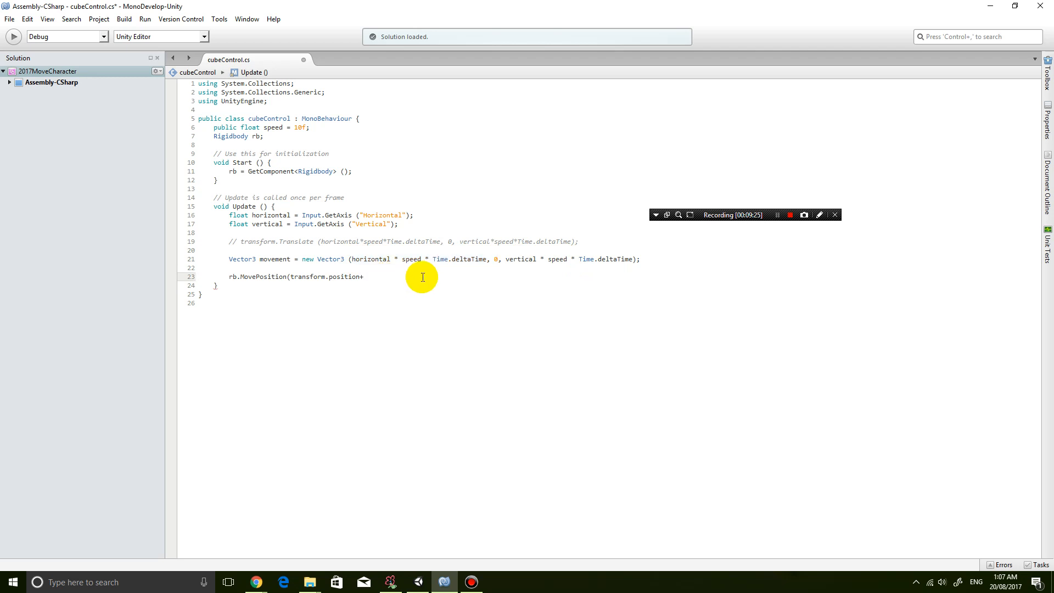
text(movement);)
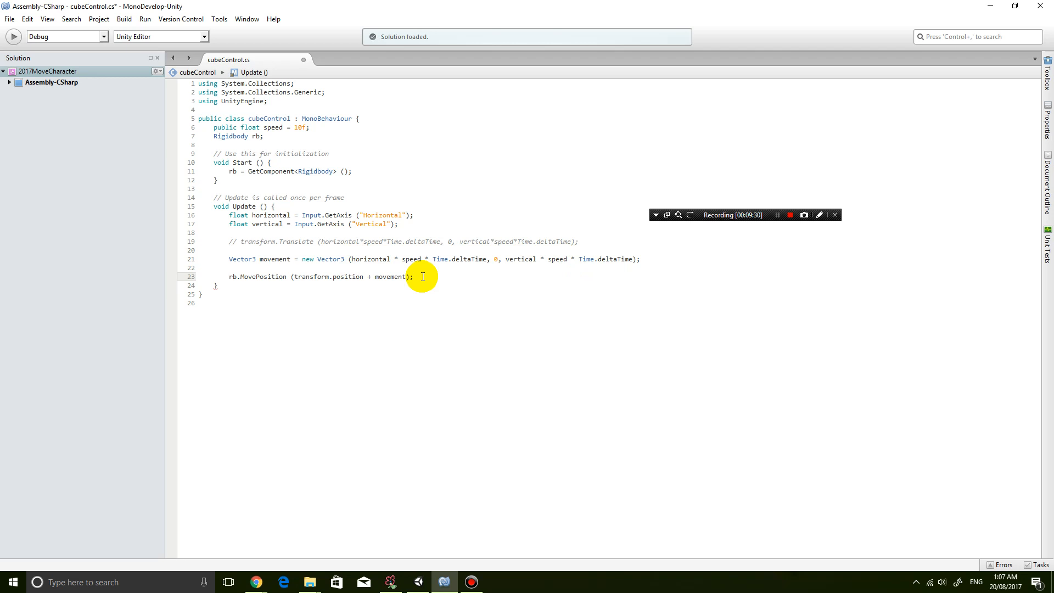
mouse_move(306, 55)
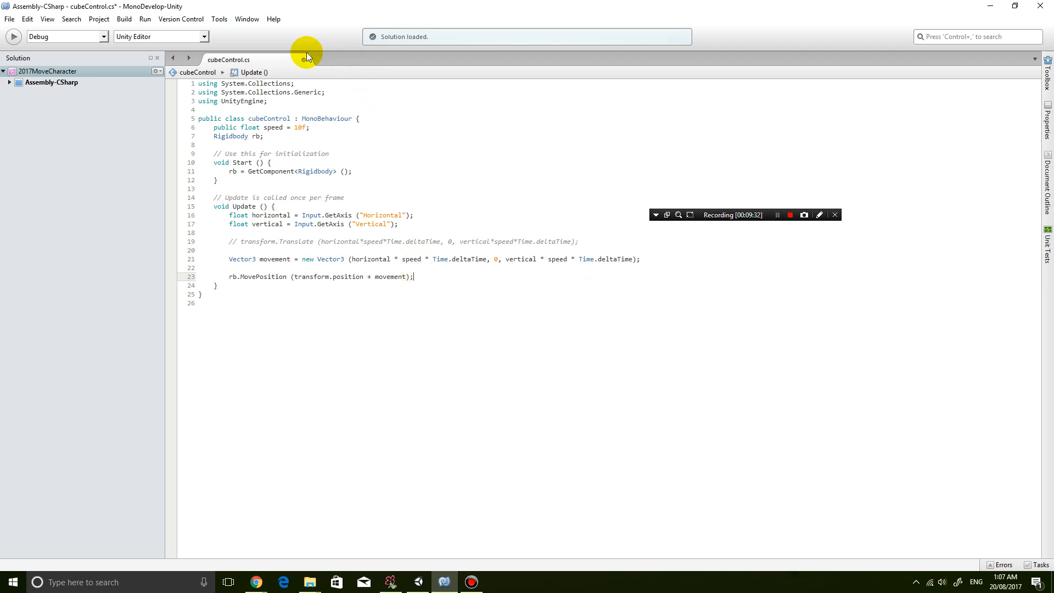
mouse_move(569, 221)
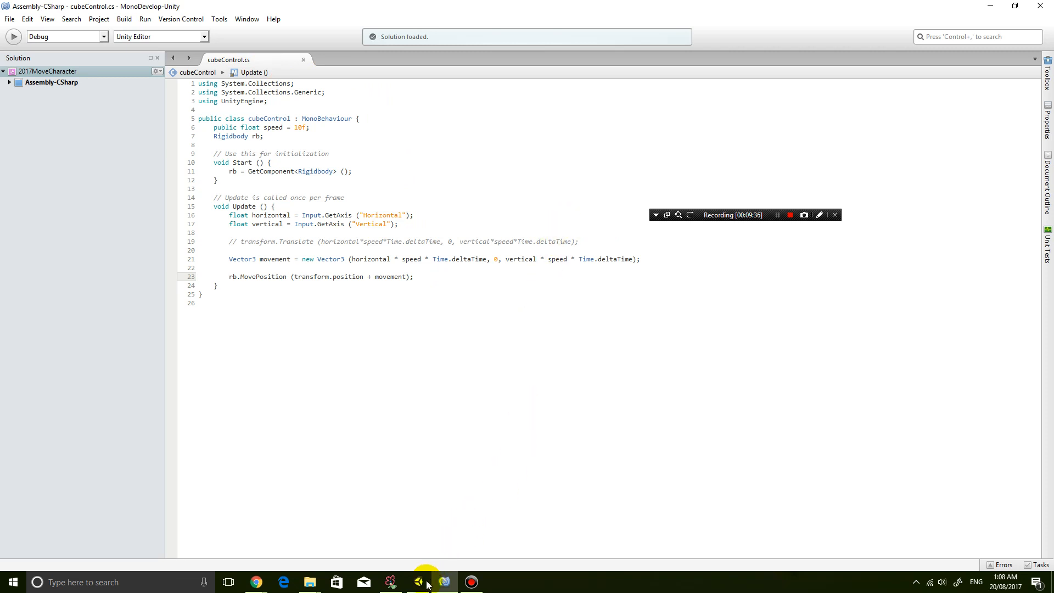
Run play mode, comparing Scene and Game views as the cube halts at the wall, then stop.
click(444, 582)
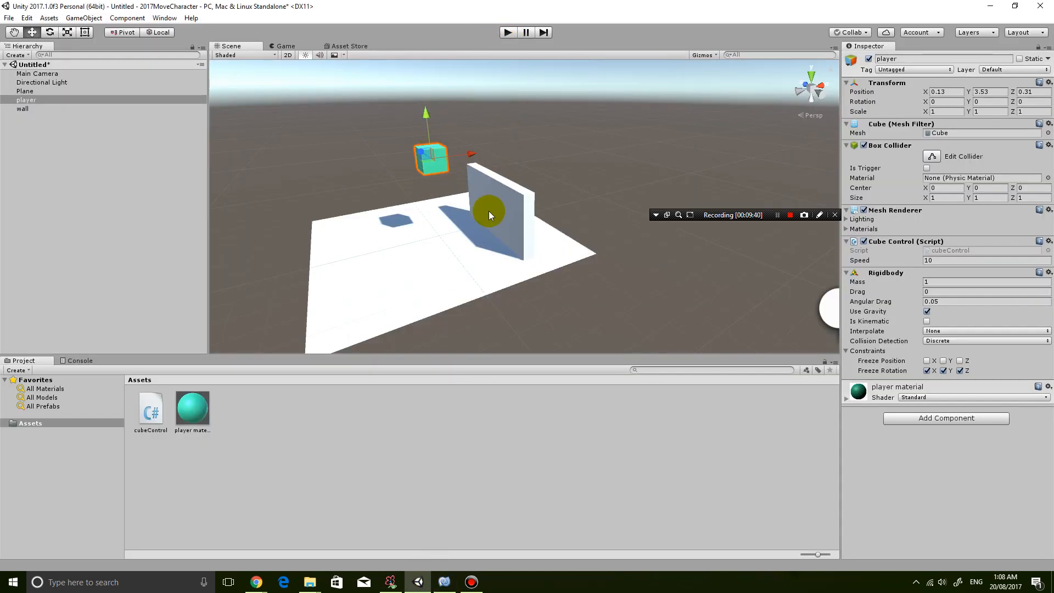
click(507, 33)
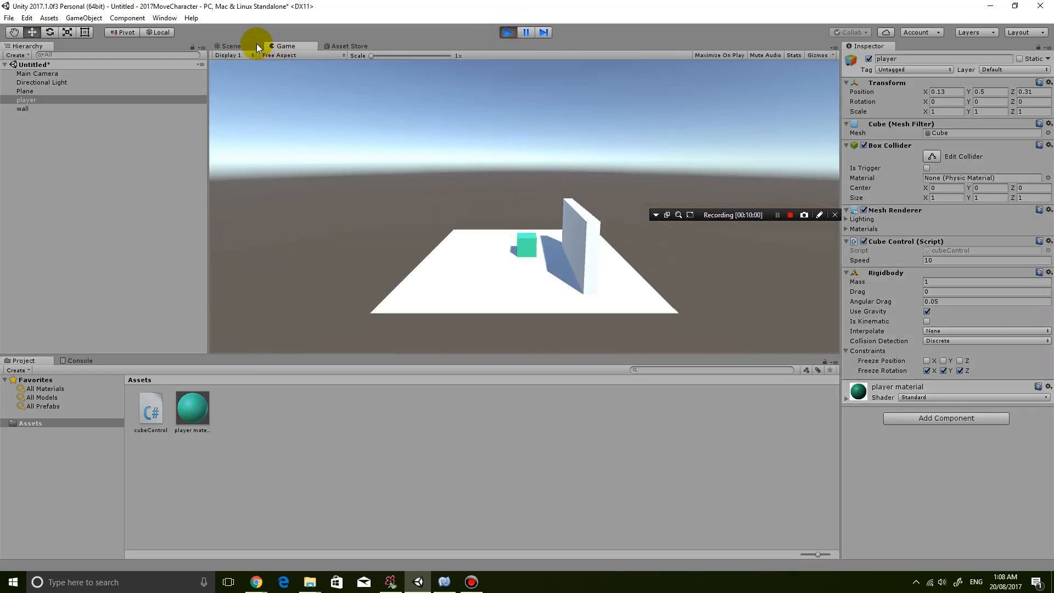
click(230, 46)
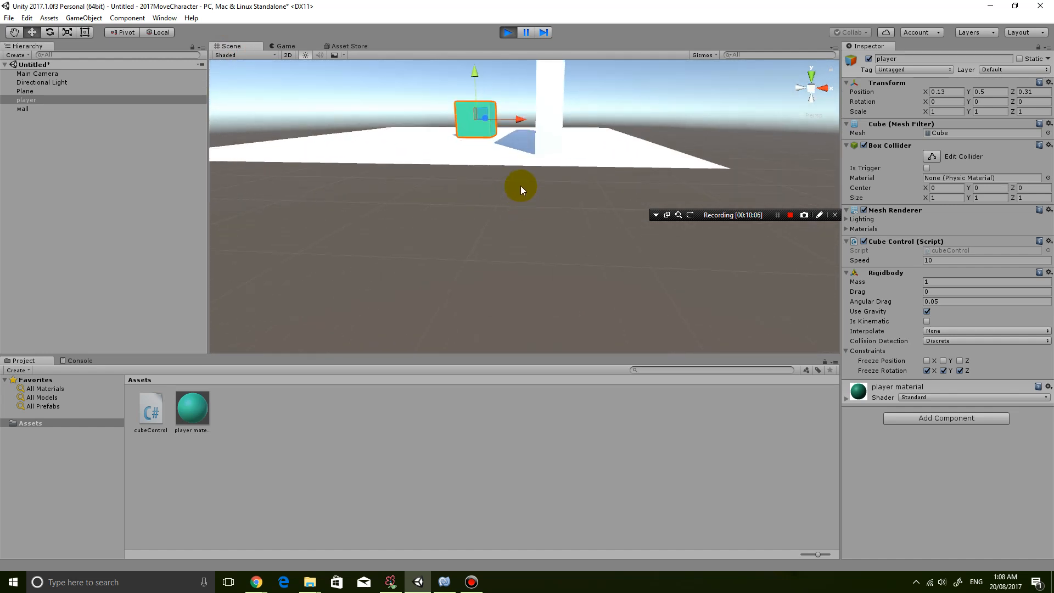
click(285, 46)
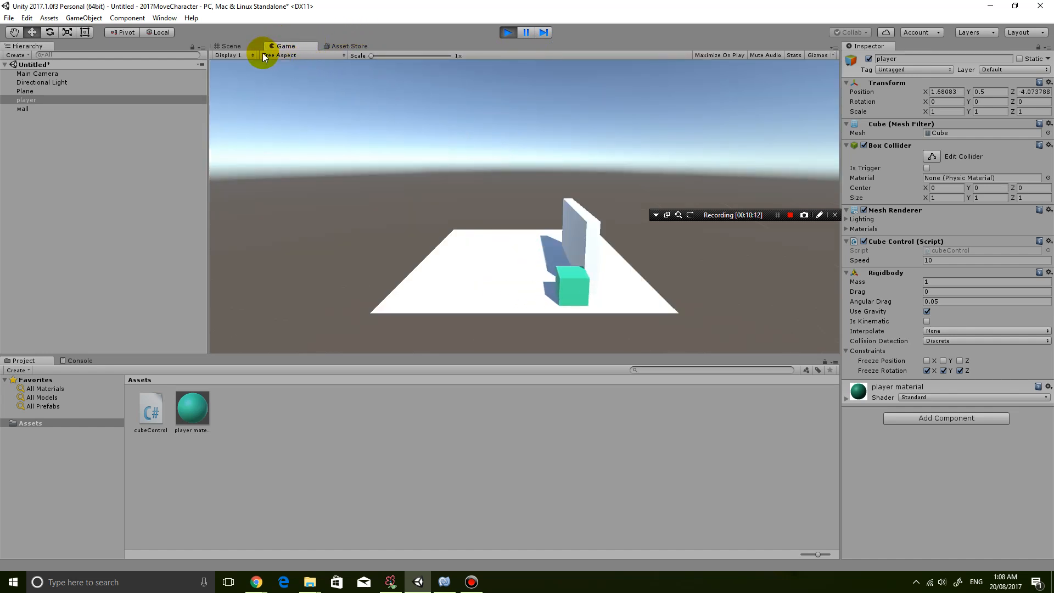
click(230, 46)
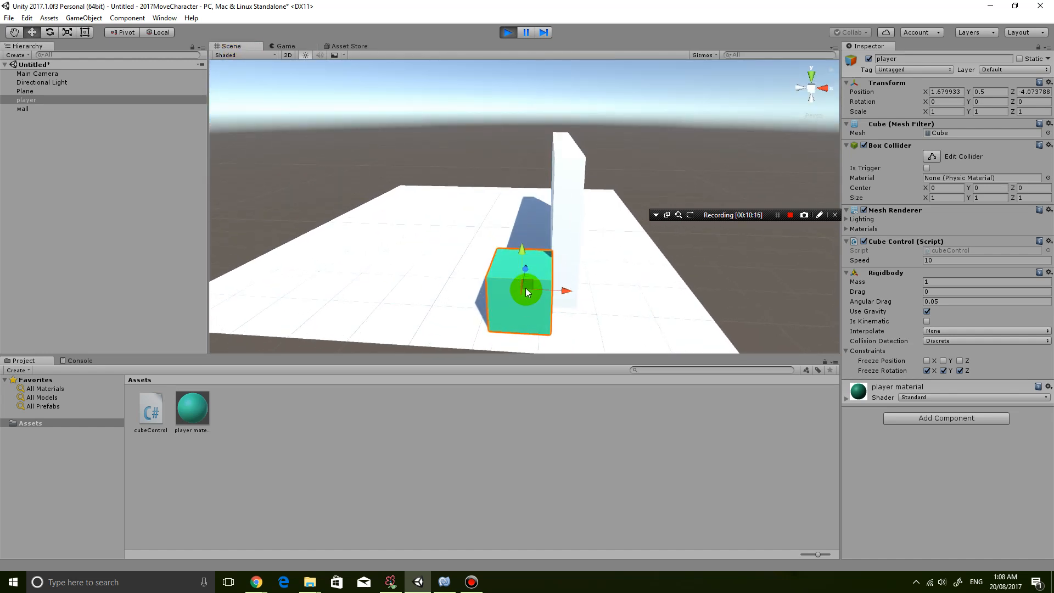
click(285, 46)
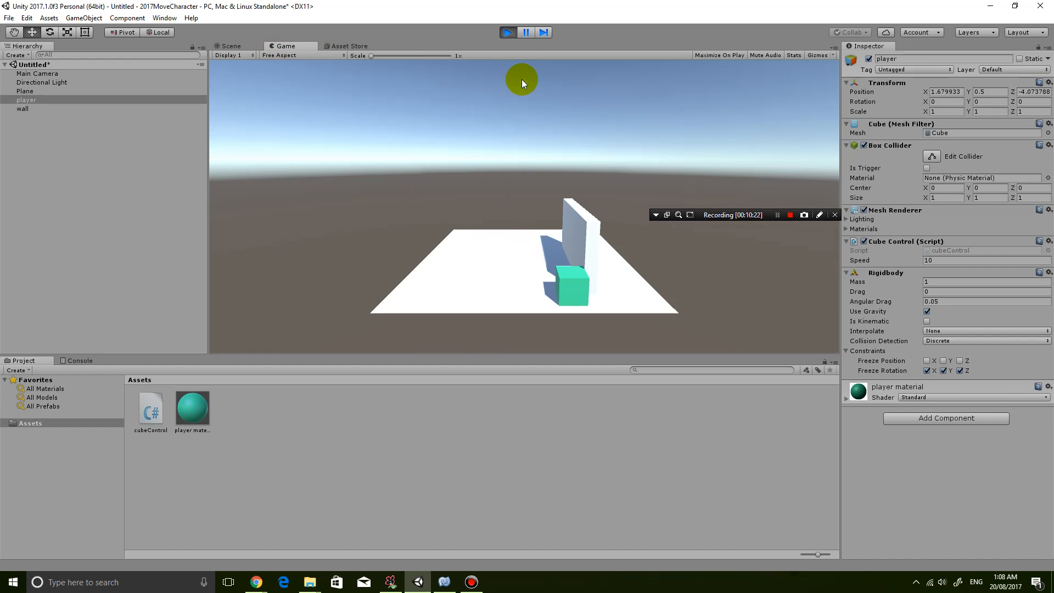
click(231, 45)
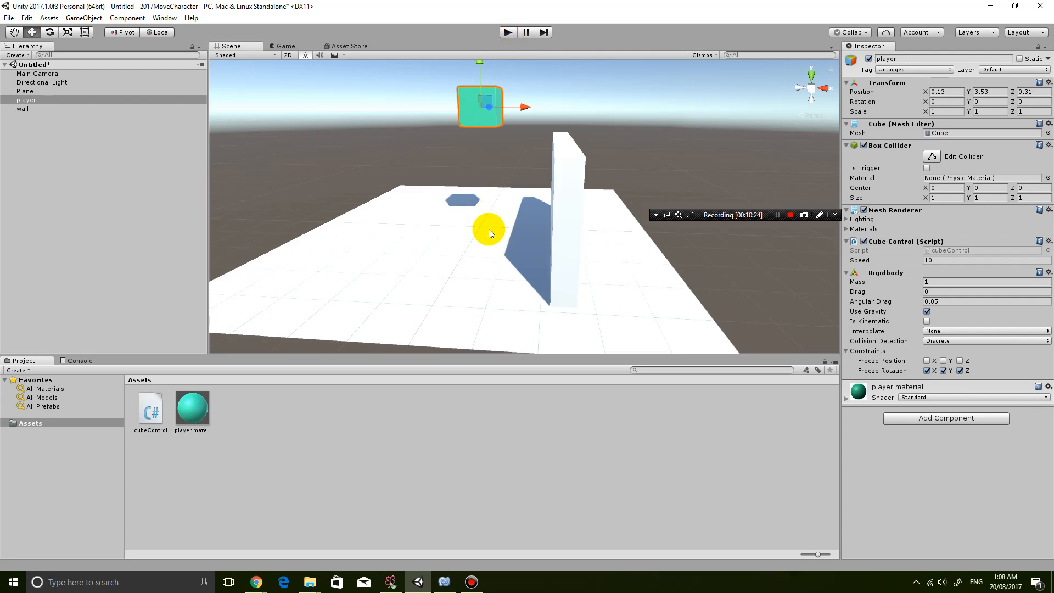